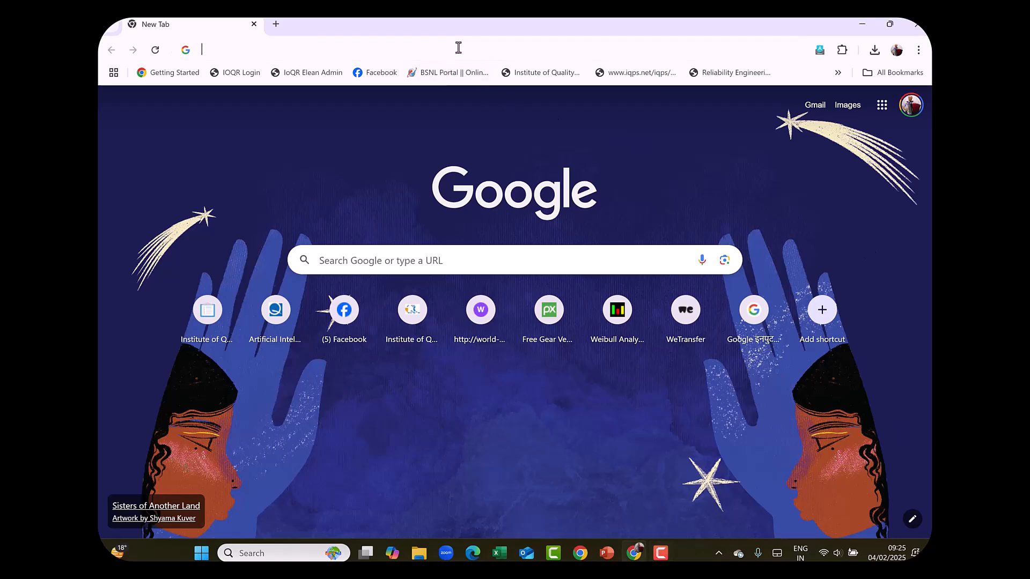
Go to world-class-quality.com and download the Reliability Data file from its Downloads page
type("wo")
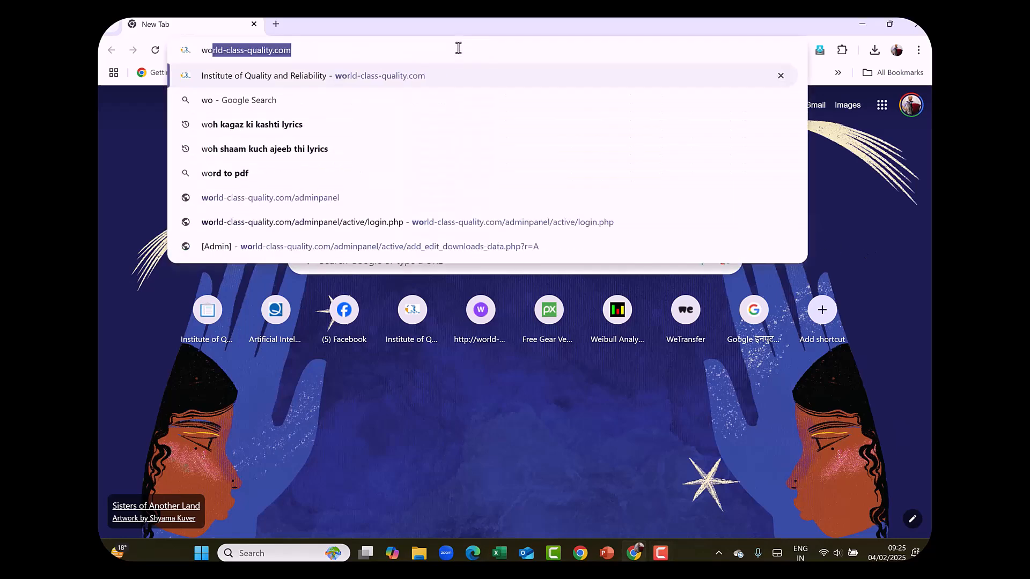
type("world-class-quality.com")
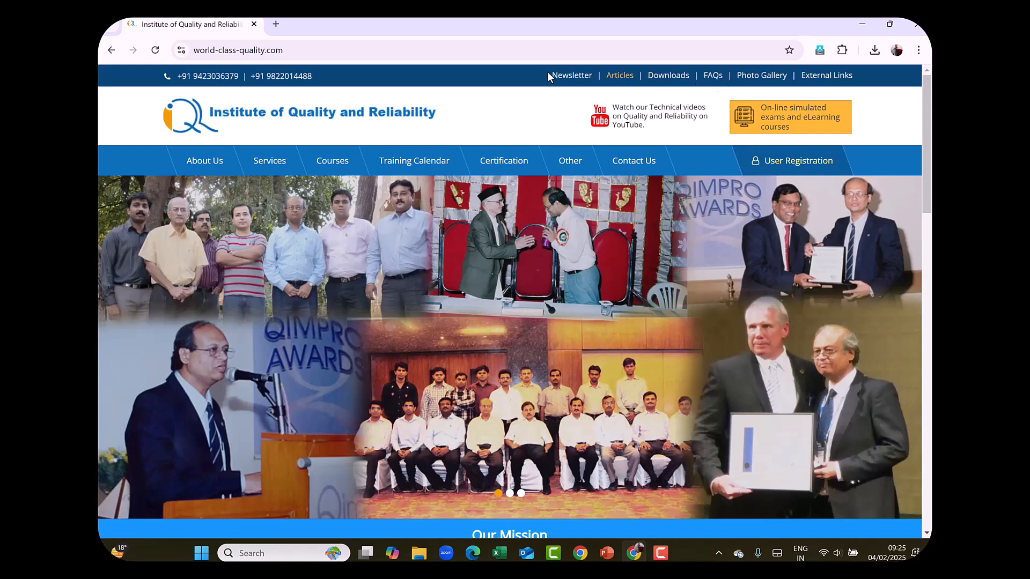
left_click(667, 75)
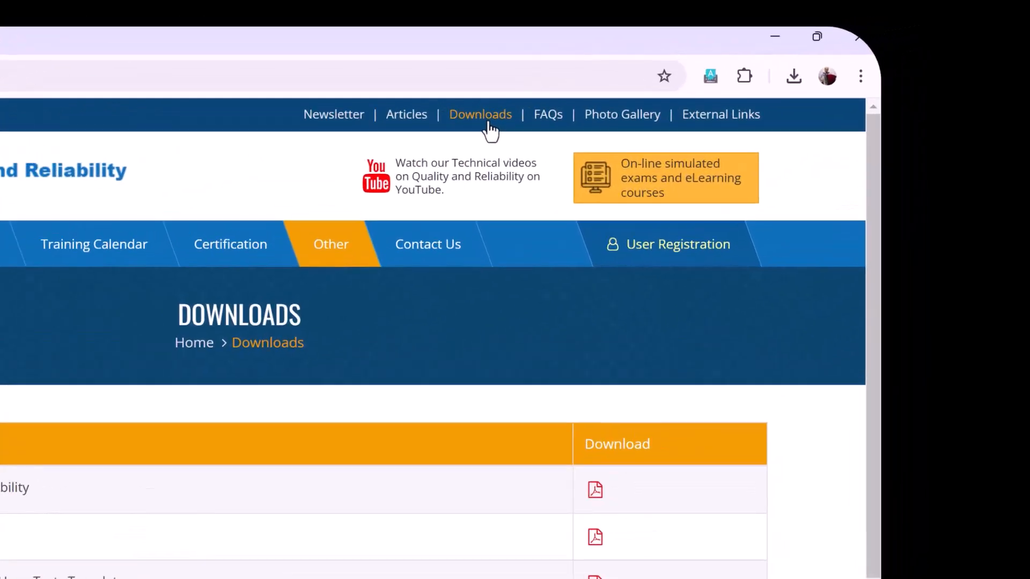
scroll("down", 3)
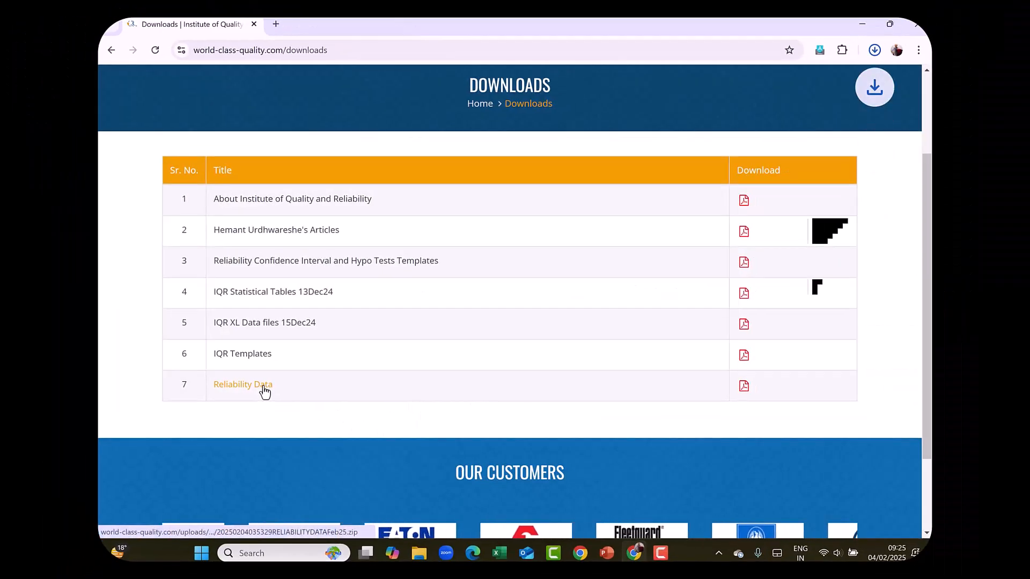
left_click(242, 384)
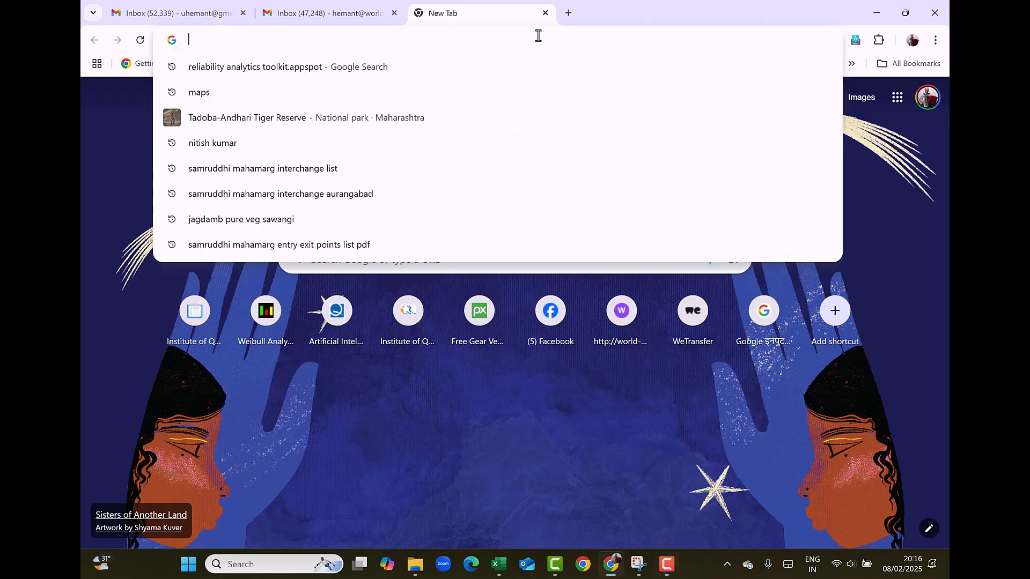
Open the Reliability Analytics Toolkit and scroll its tool list to item 26, Weibull analysis
type("Reli")
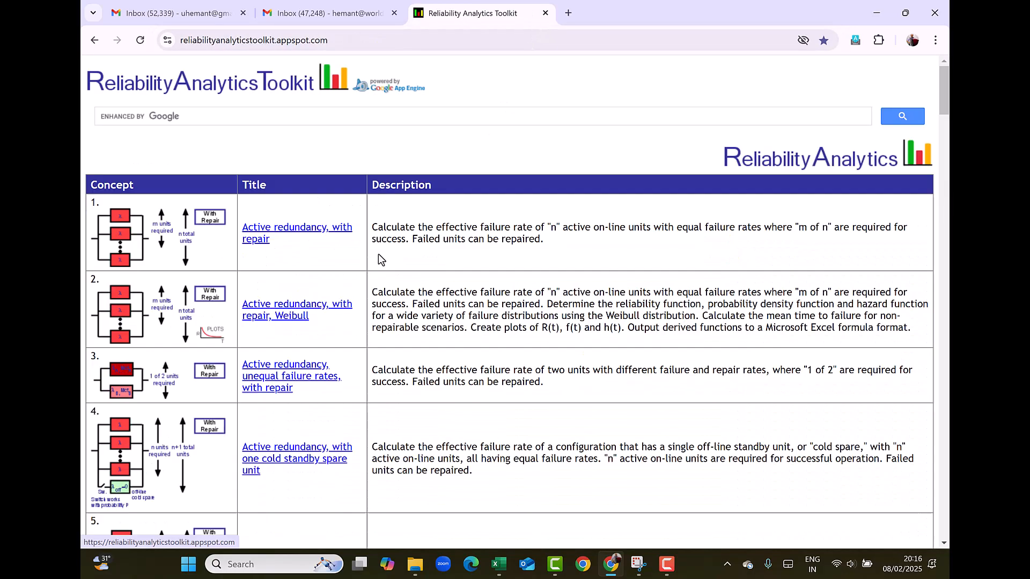
scroll("down", 3)
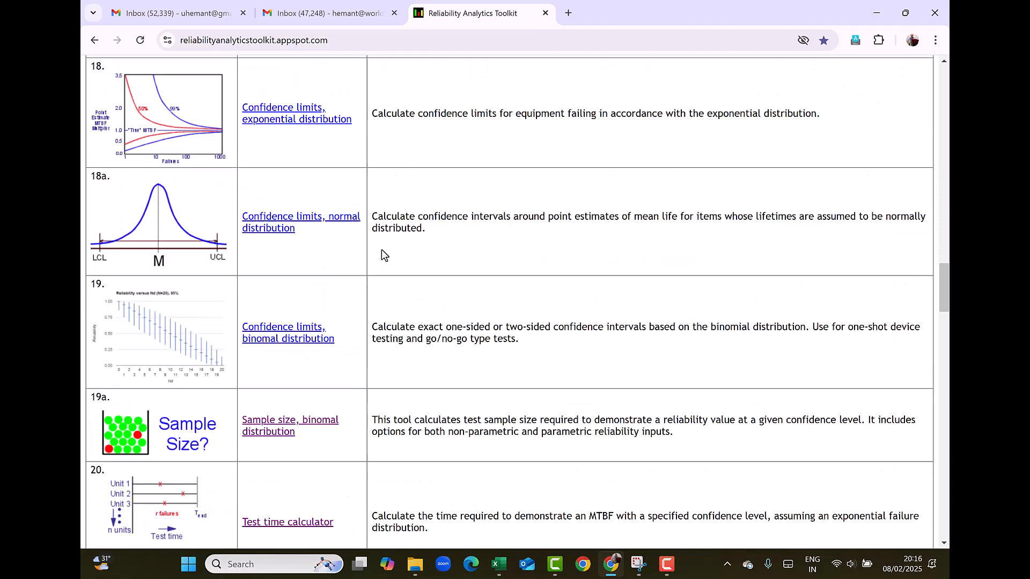
scroll("down", 3)
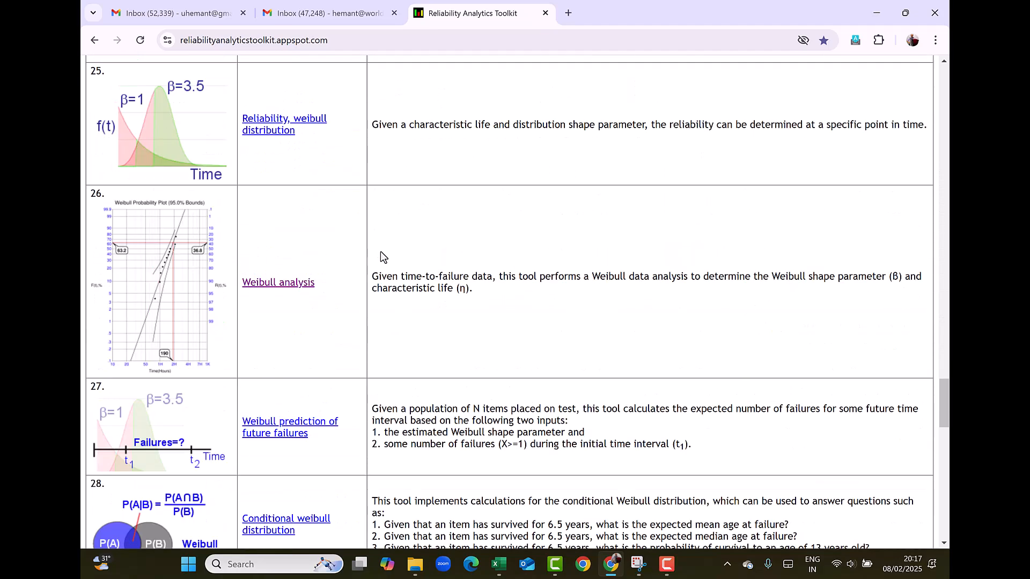
mouse_move(269, 289)
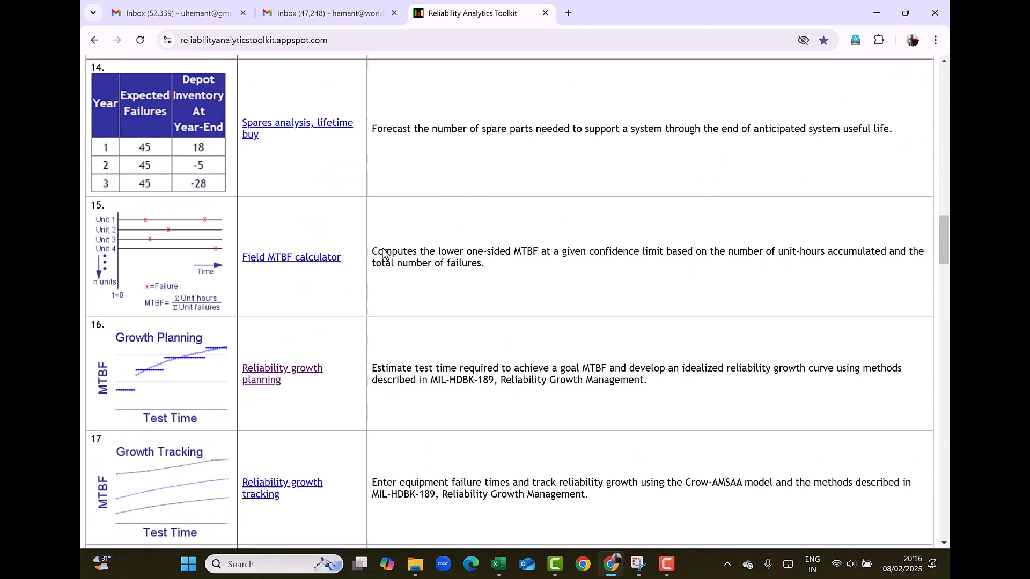
scroll("down", 3)
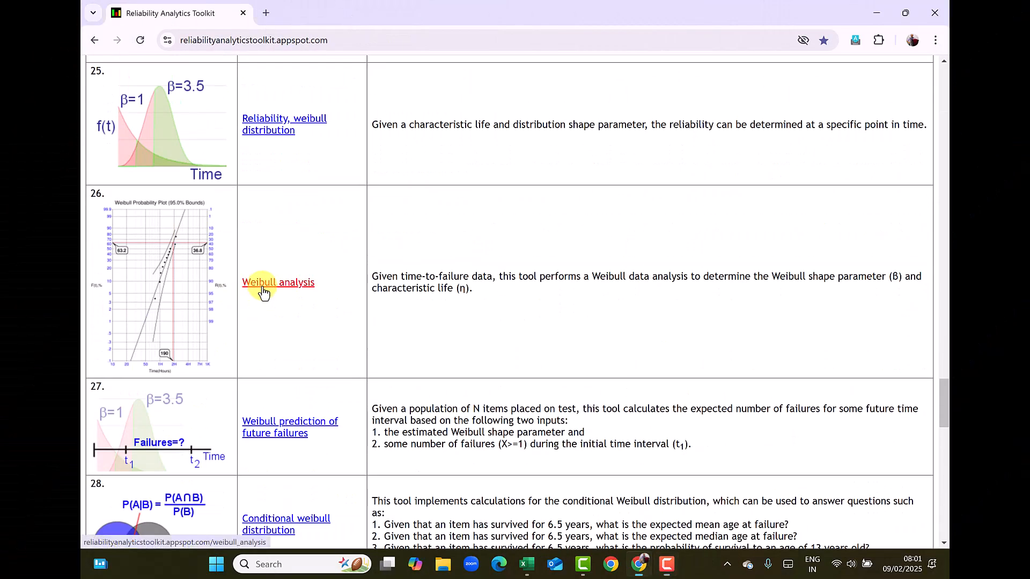
Open the Weibull analysis calculator and inspect the example failure times (20, 42) in input box 1
left_click(277, 281)
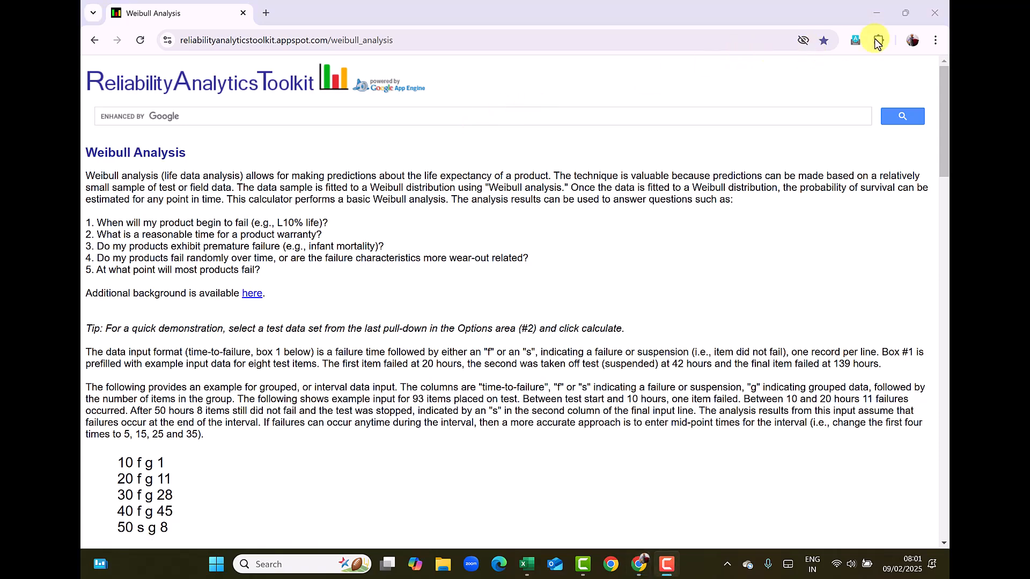
scroll("down", 3)
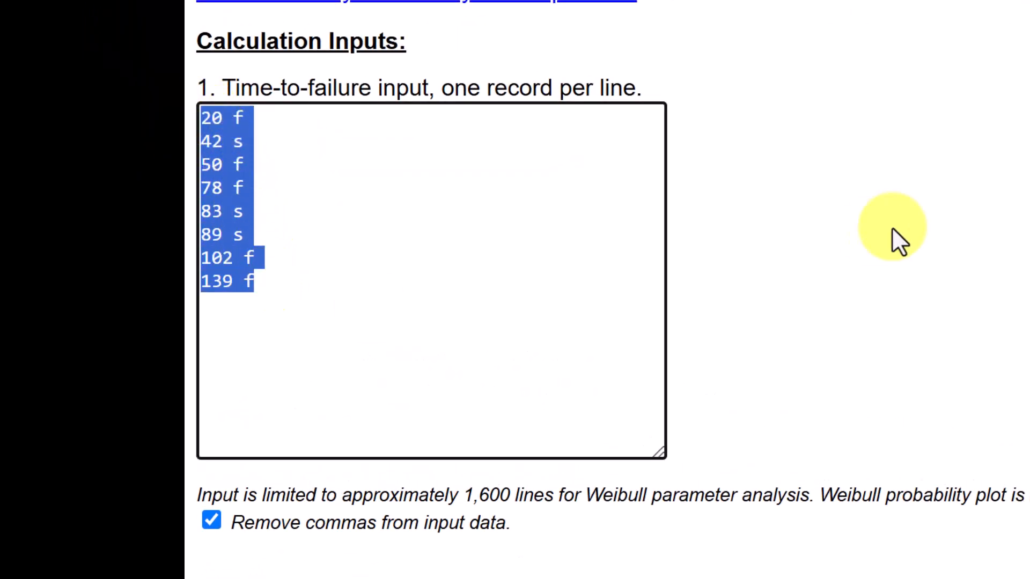
left_click(205, 117)
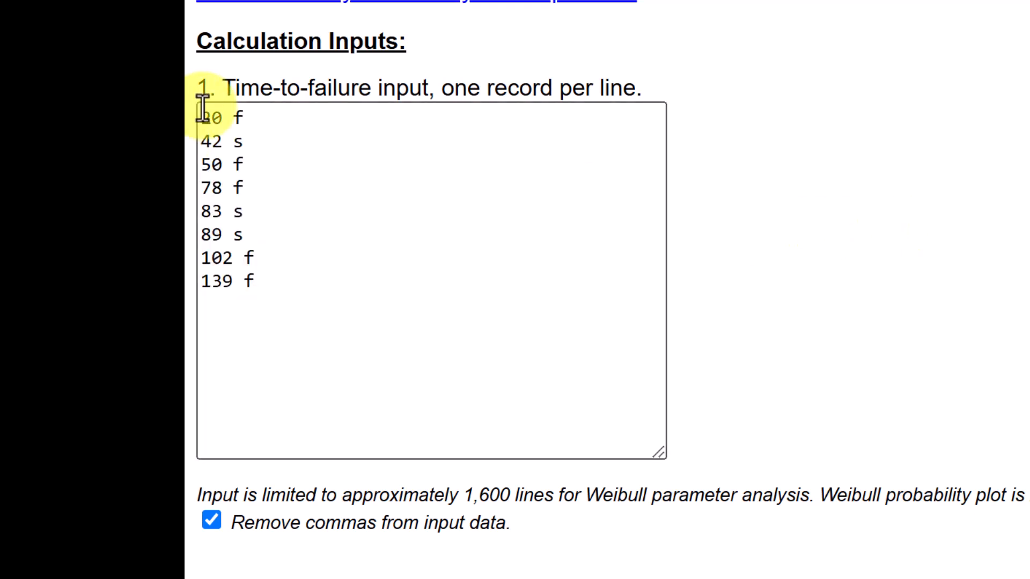
double_click(209, 116)
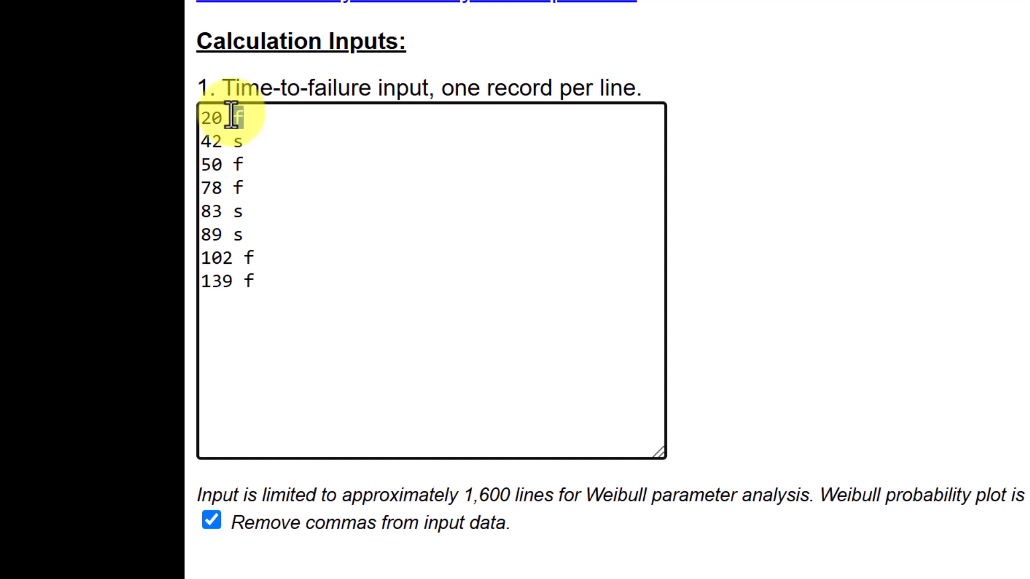
double_click(211, 141)
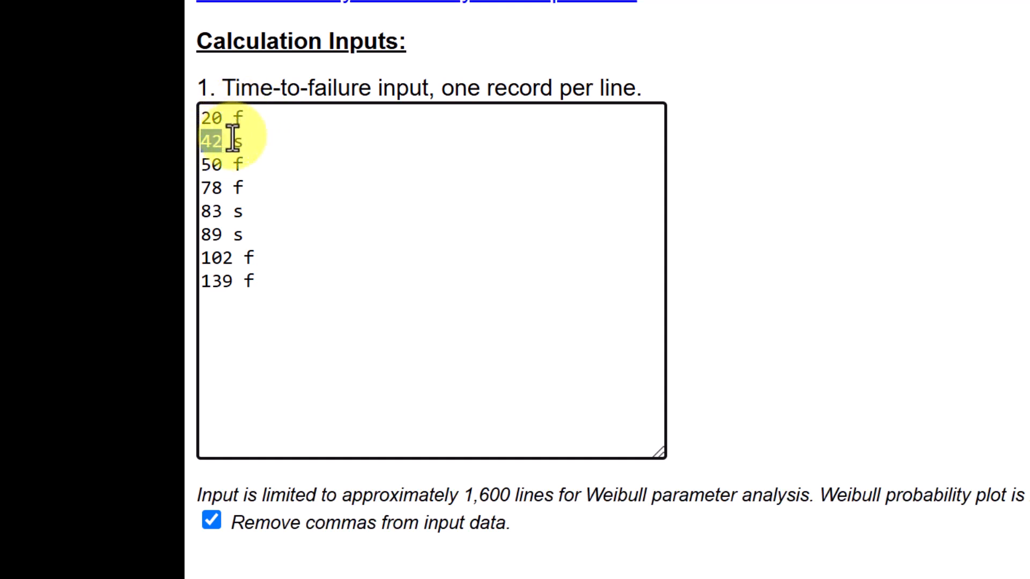
double_click(237, 140)
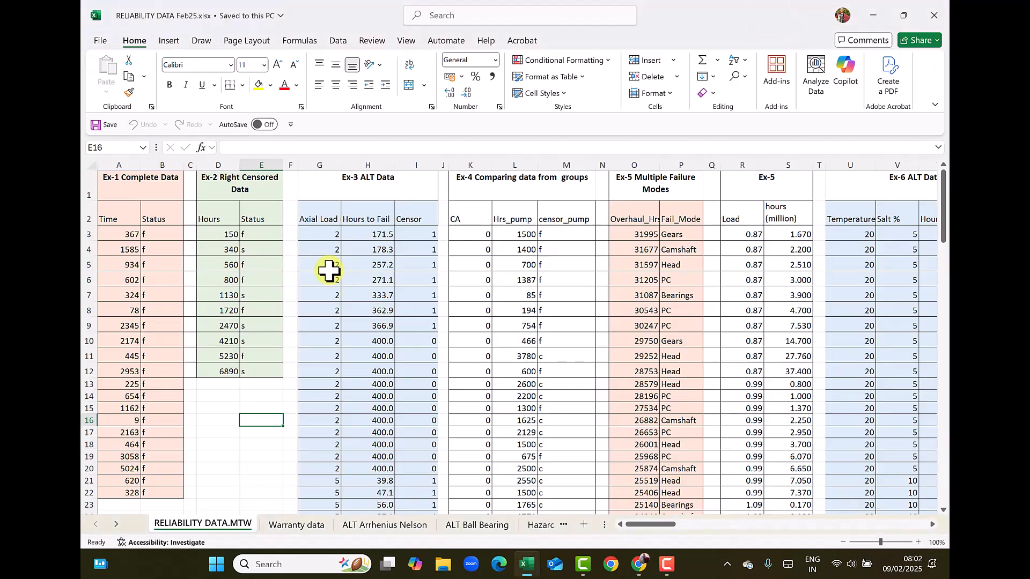
mouse_move(250, 435)
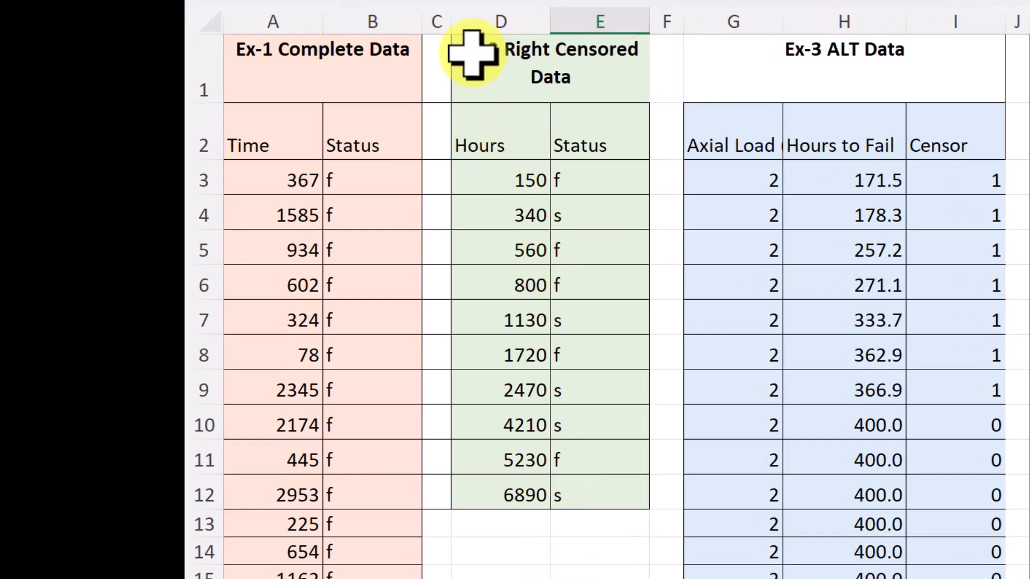
Select the Ex-2 Right Censored Data hours and status cells in the RELIABILITY DATA sheet
left_click_drag(473, 56, 564, 522)
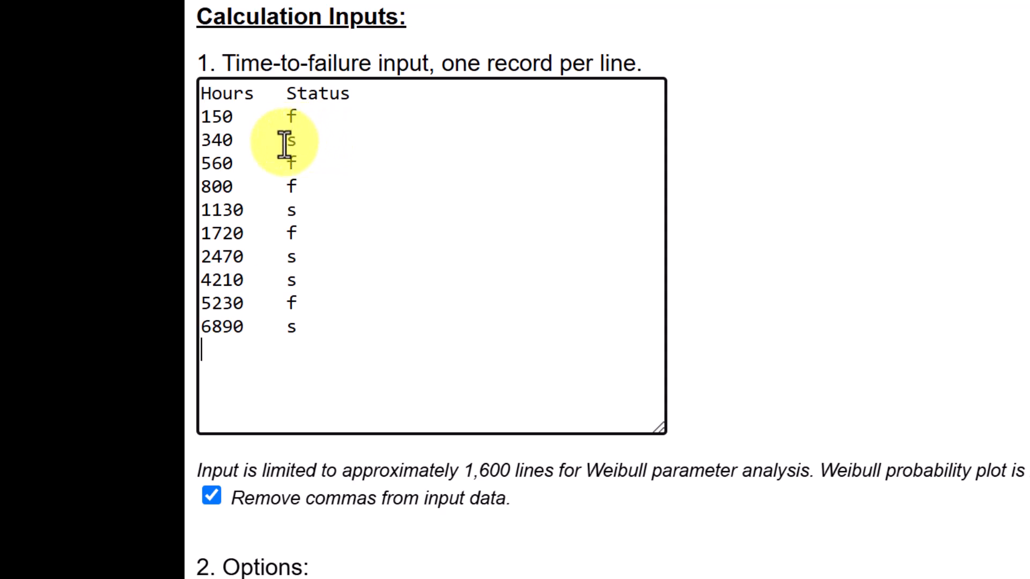
Check the pasted 340-hour suspension flag and include the increment/order table in the results
double_click(289, 140)
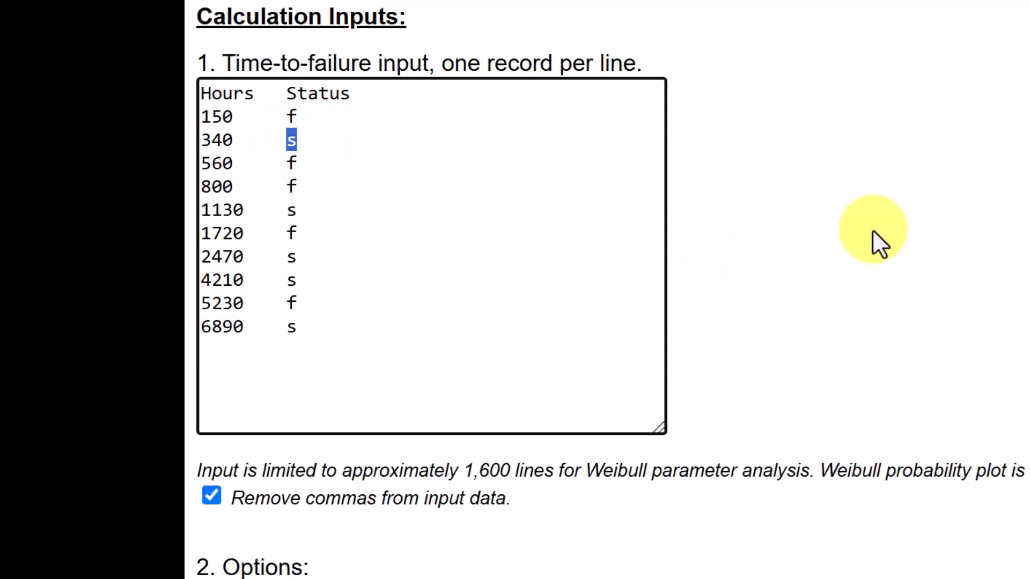
scroll("down", 3)
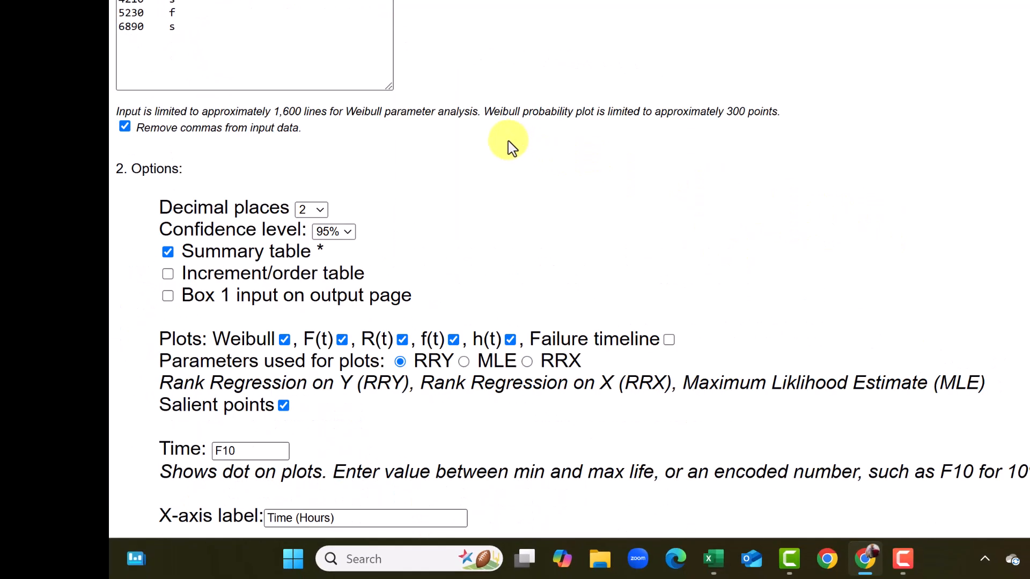
scroll("down", 3)
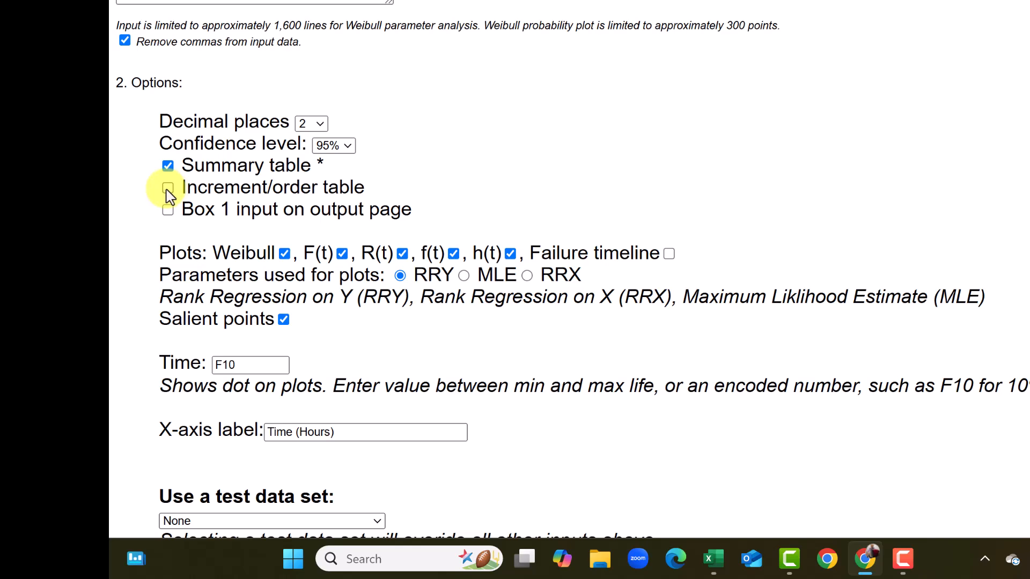
left_click(167, 188)
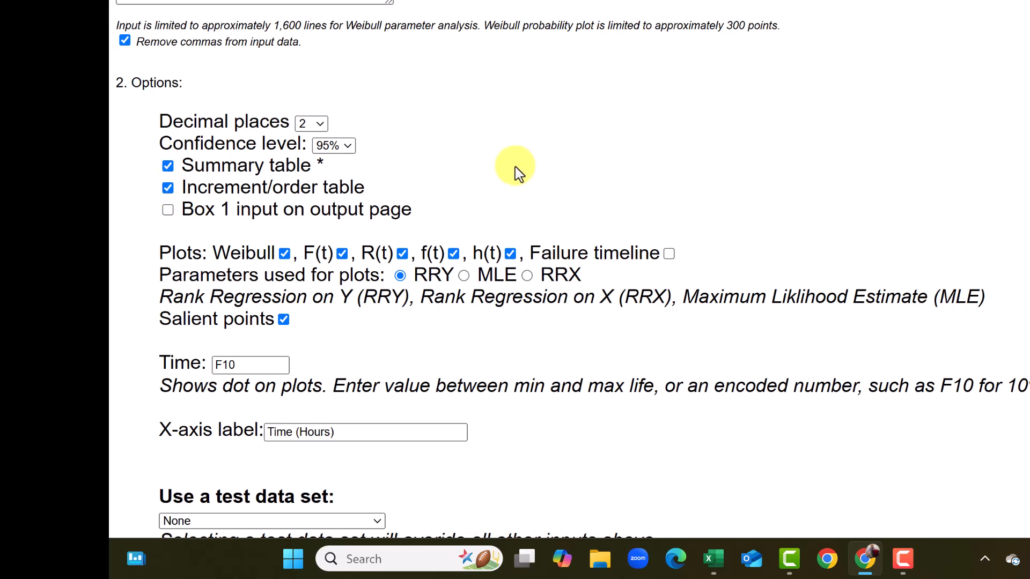
Add the failure timeline plot, base plots on RRX parameters, and keep the F10 time value
scroll("down", 3)
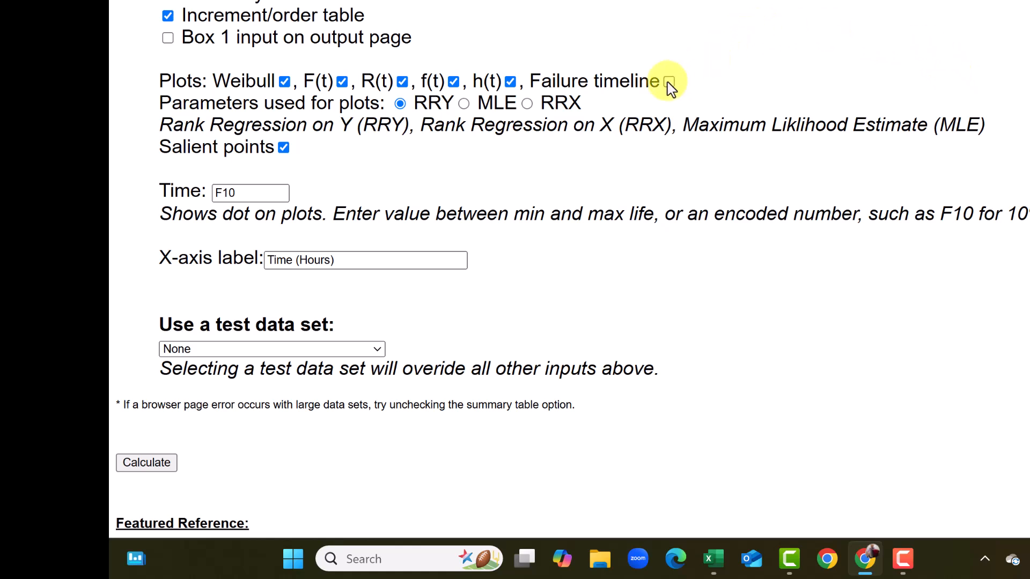
left_click(669, 82)
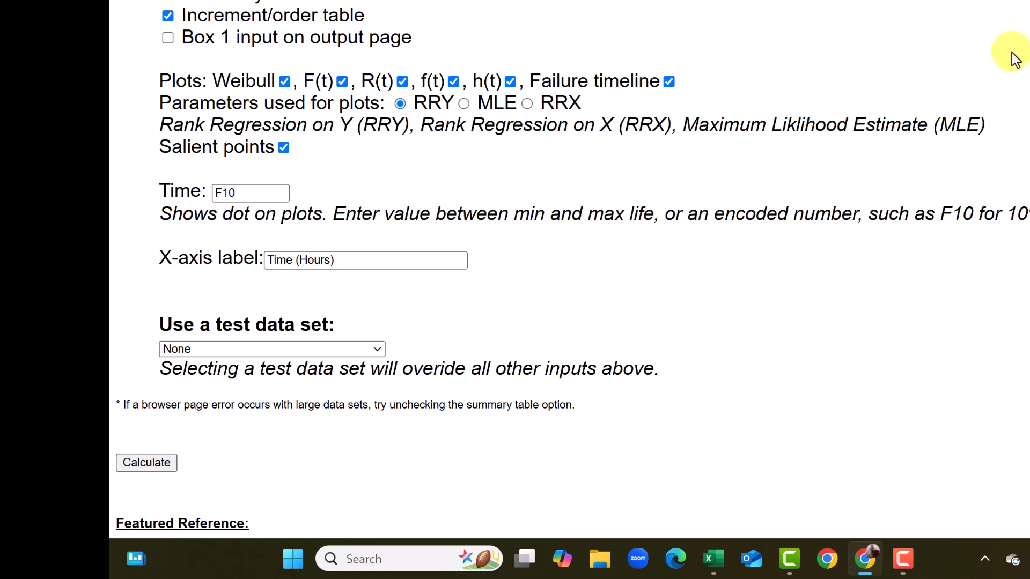
mouse_move(533, 103)
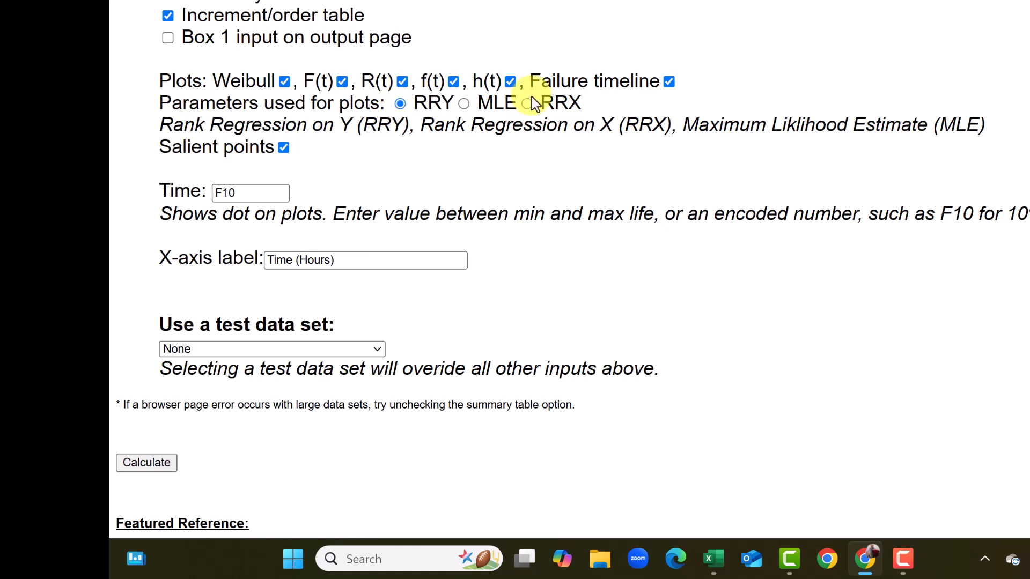
left_click(527, 102)
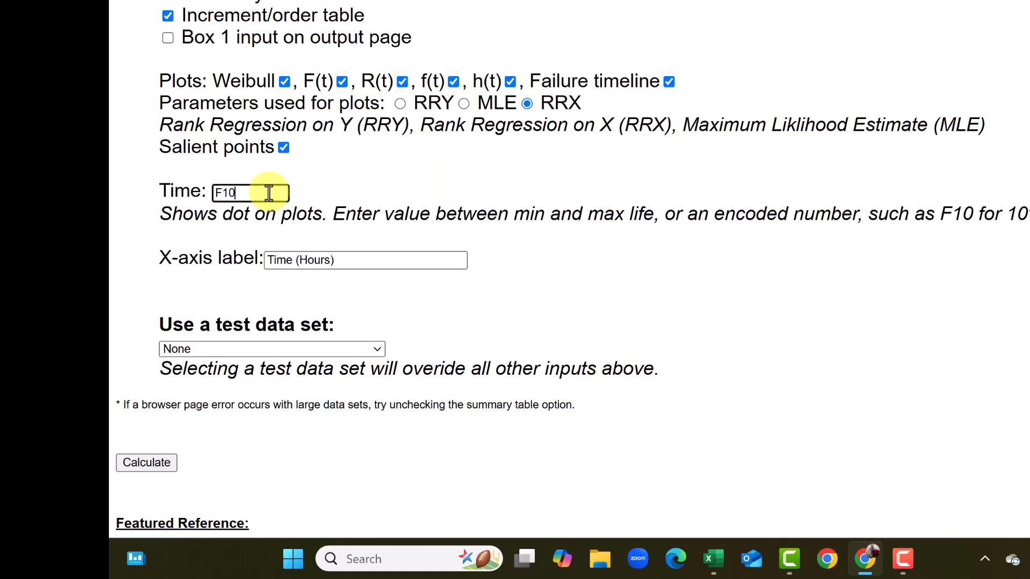
double_click(226, 191)
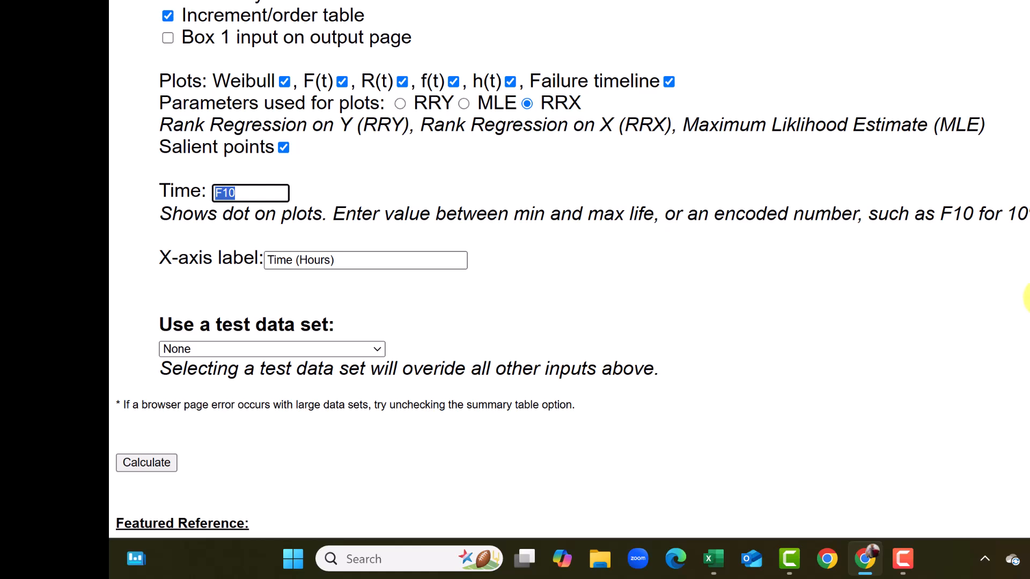
scroll("down", 3)
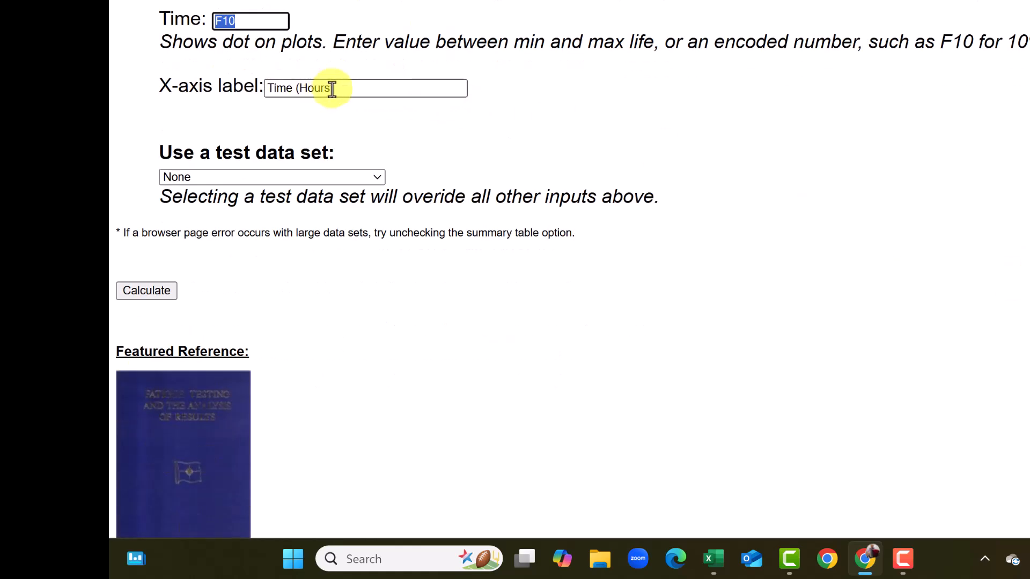
mouse_move(772, 129)
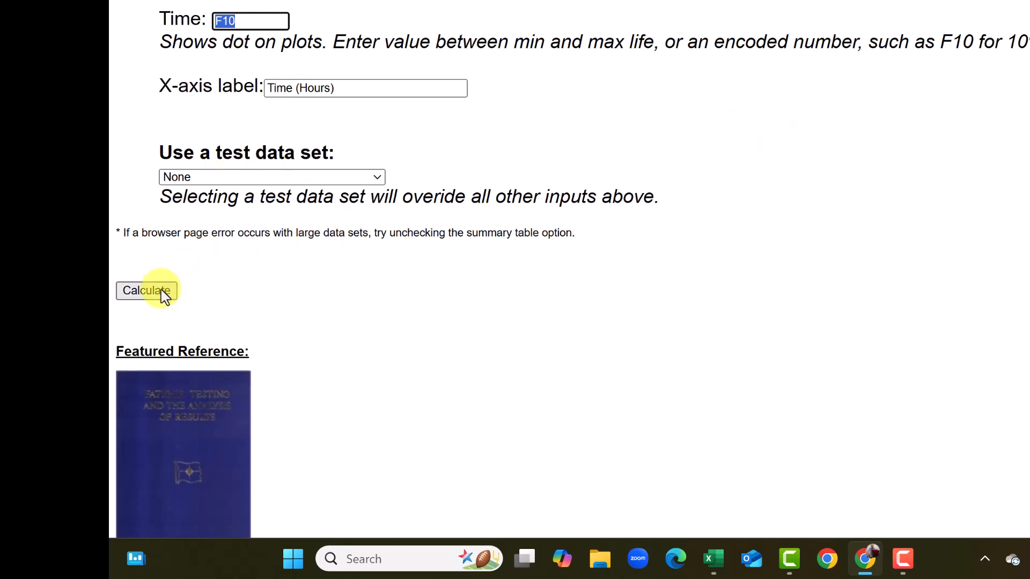
Run the Weibull calculation and review the failure and suspension order table
left_click(145, 290)
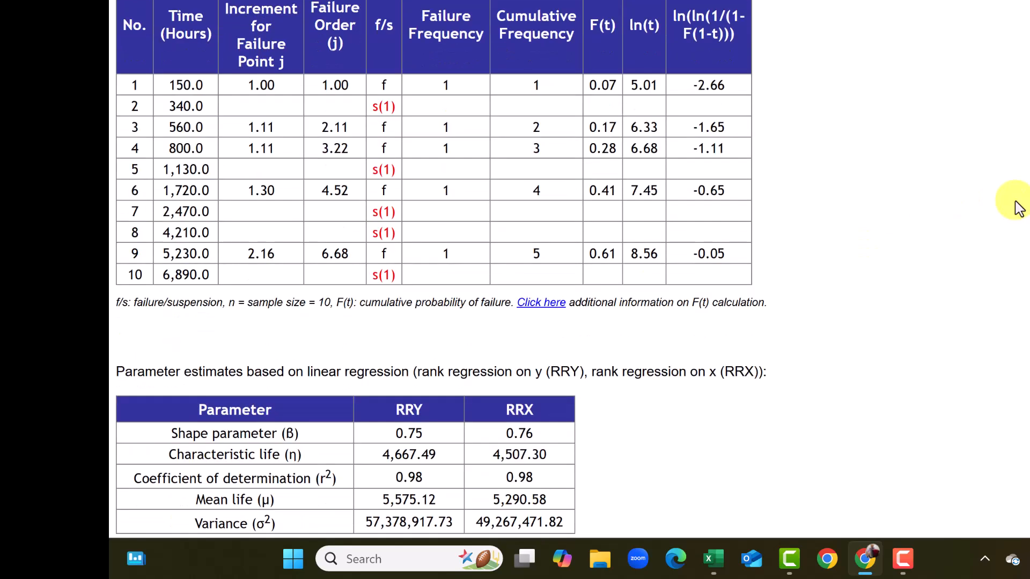
left_click_drag(131, 7, 736, 275)
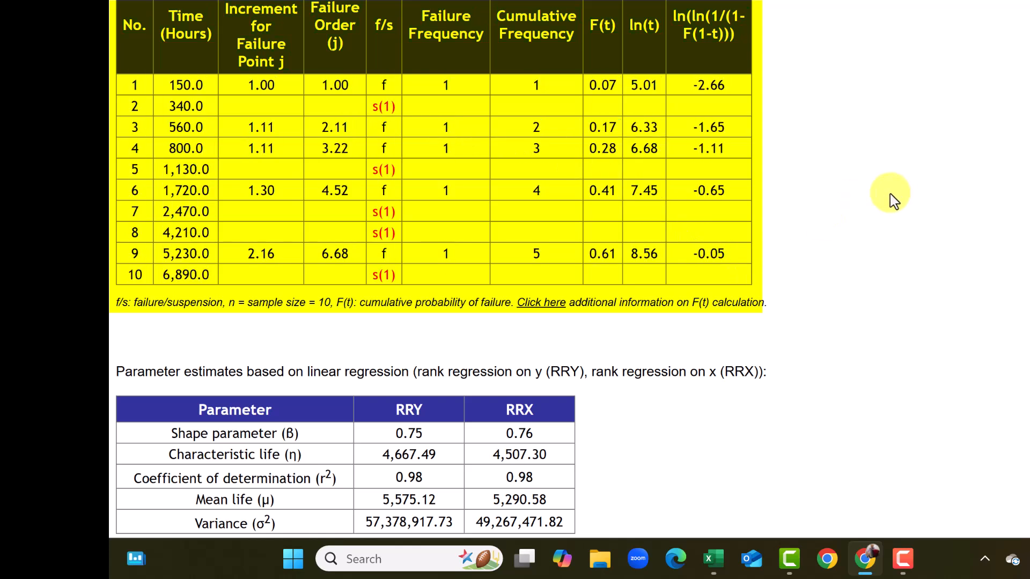
mouse_move(886, 197)
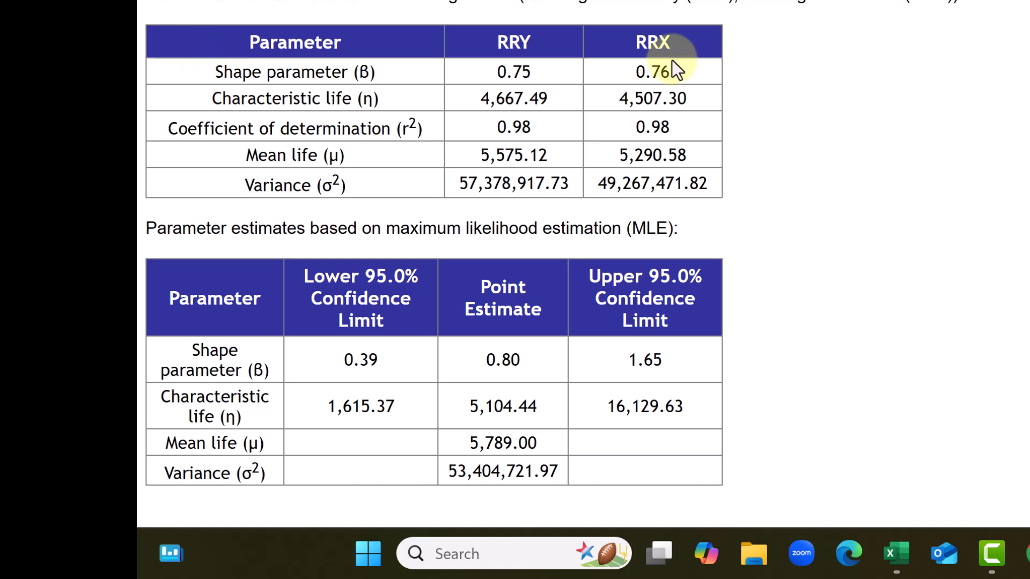
Note RRX shape 0.76 and characteristic life 4,507.30, then move down to the confidence-limit table
double_click(653, 71)
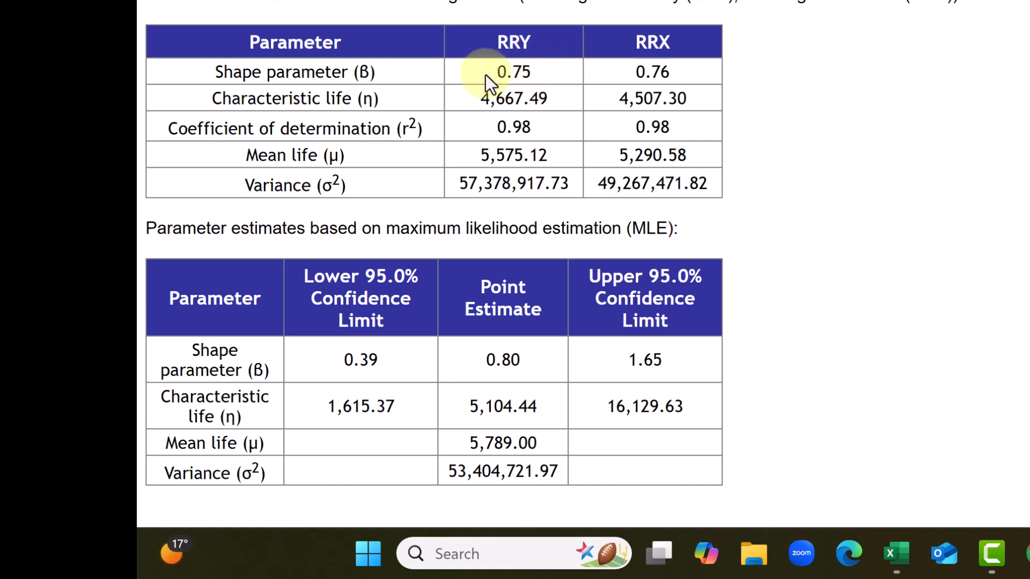
mouse_move(491, 34)
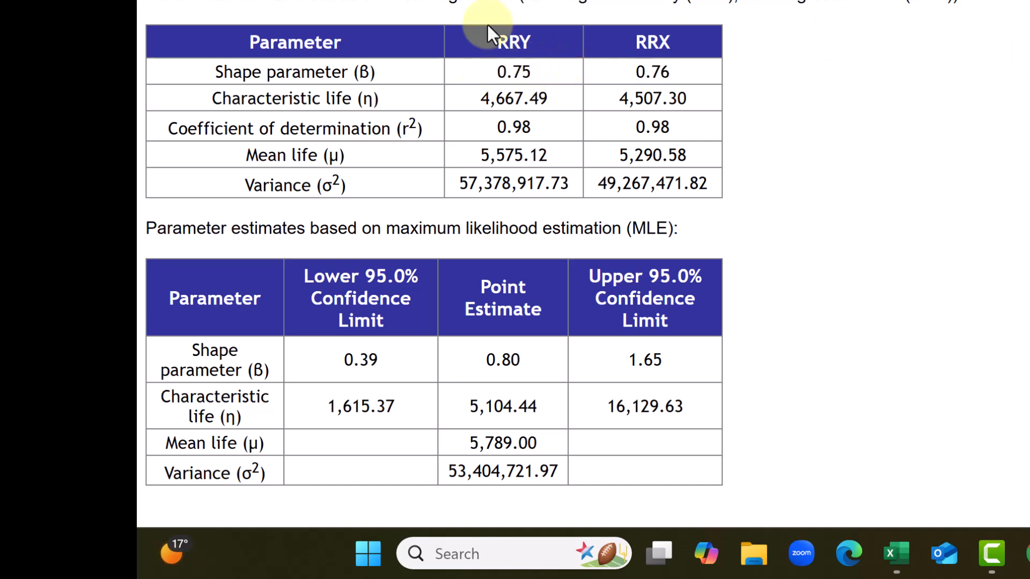
mouse_move(683, 97)
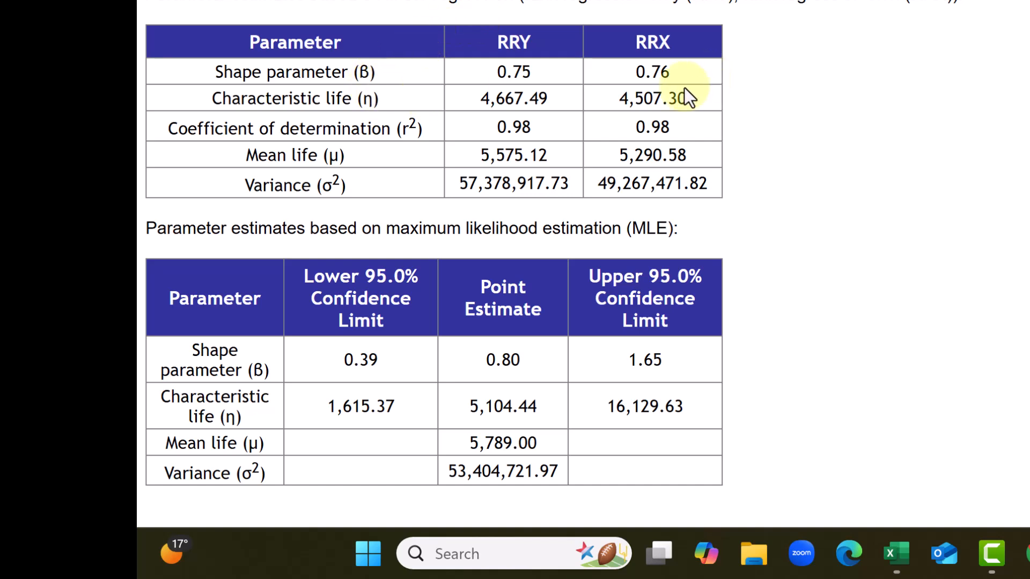
double_click(652, 99)
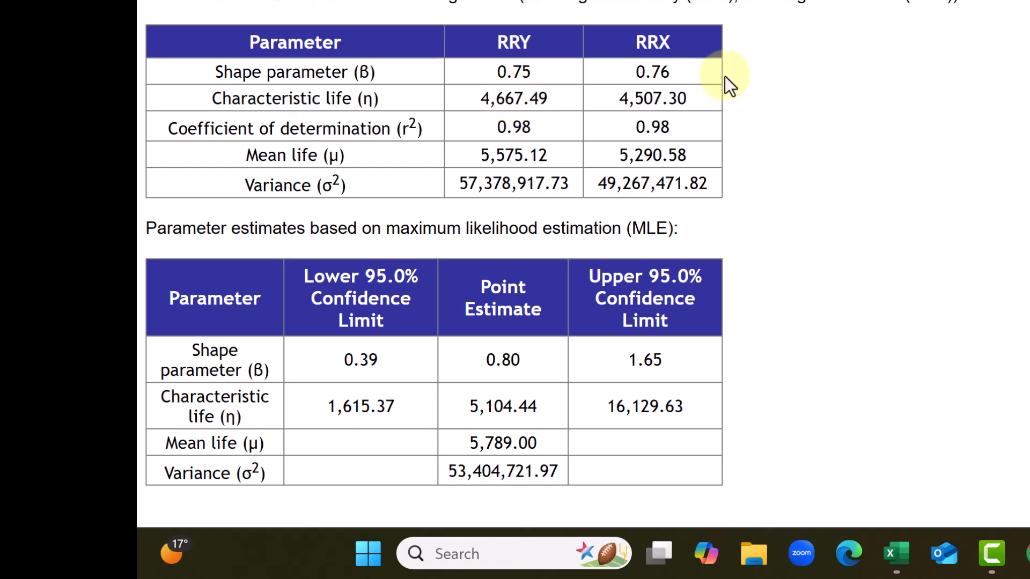
scroll("down", 3)
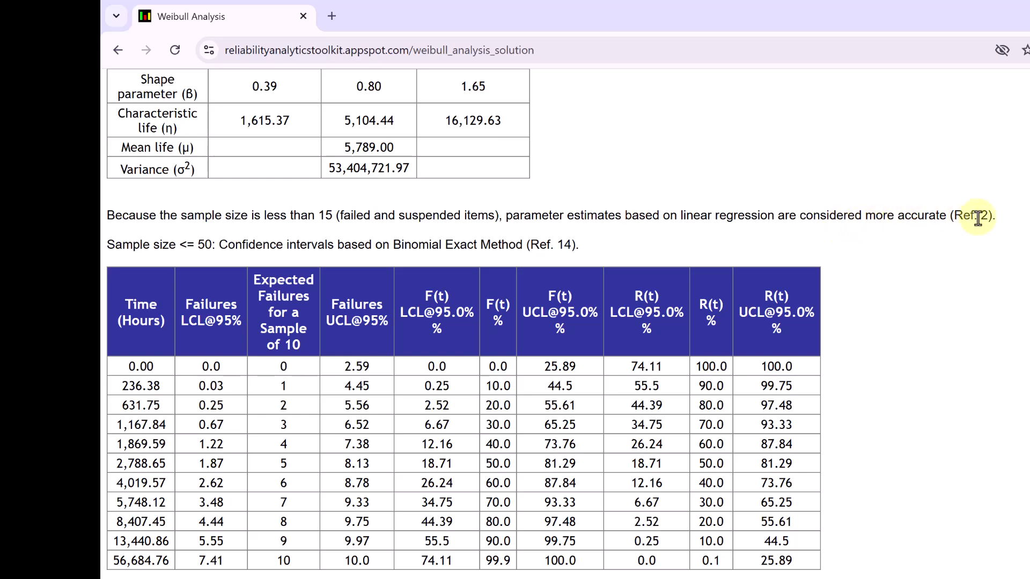
scroll("down", 3)
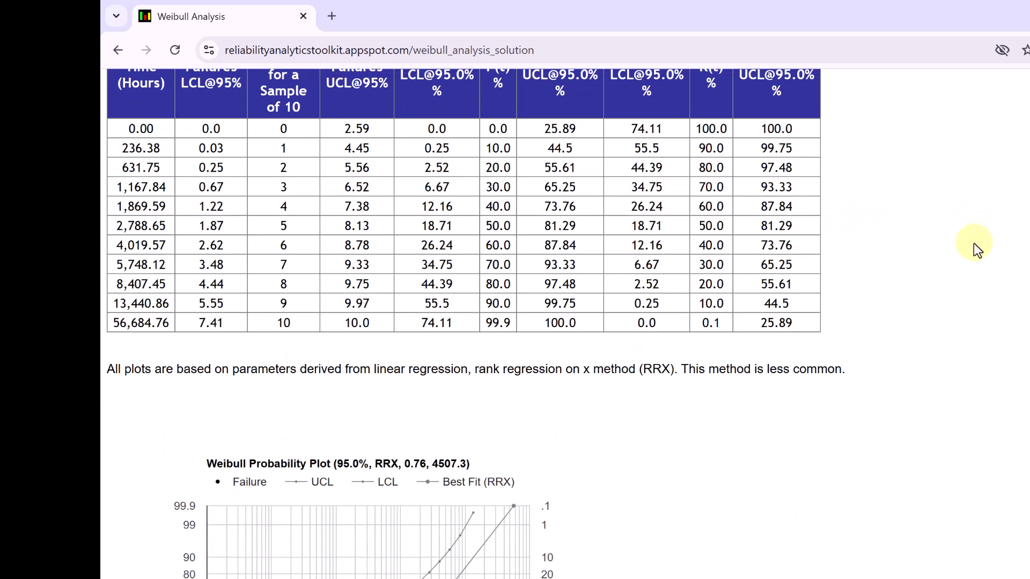
View the full RRX Weibull probability plot with UCL/LCL curves and mean life 5,290.58 hours
scroll("down", 3)
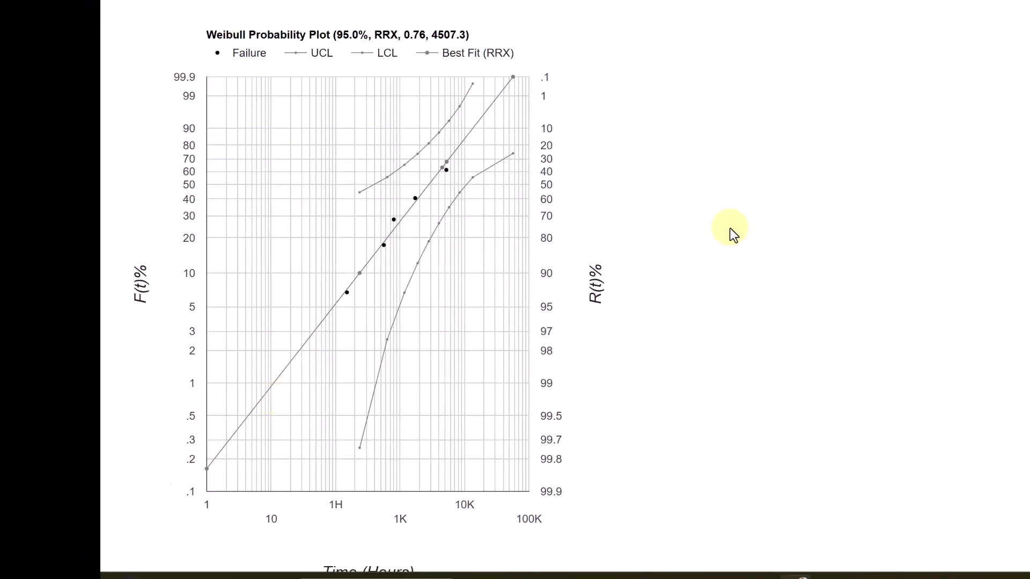
mouse_move(474, 88)
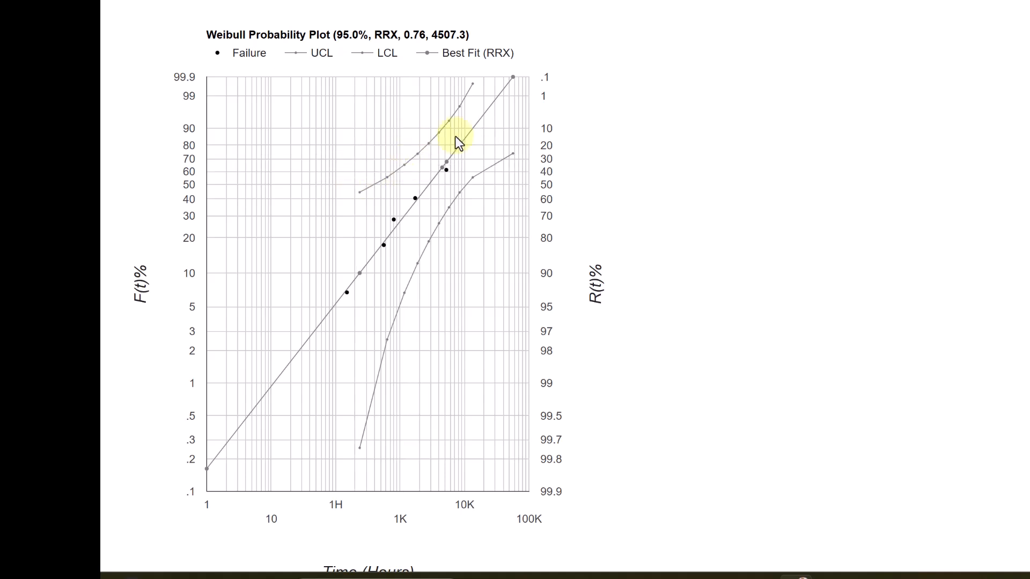
mouse_move(458, 210)
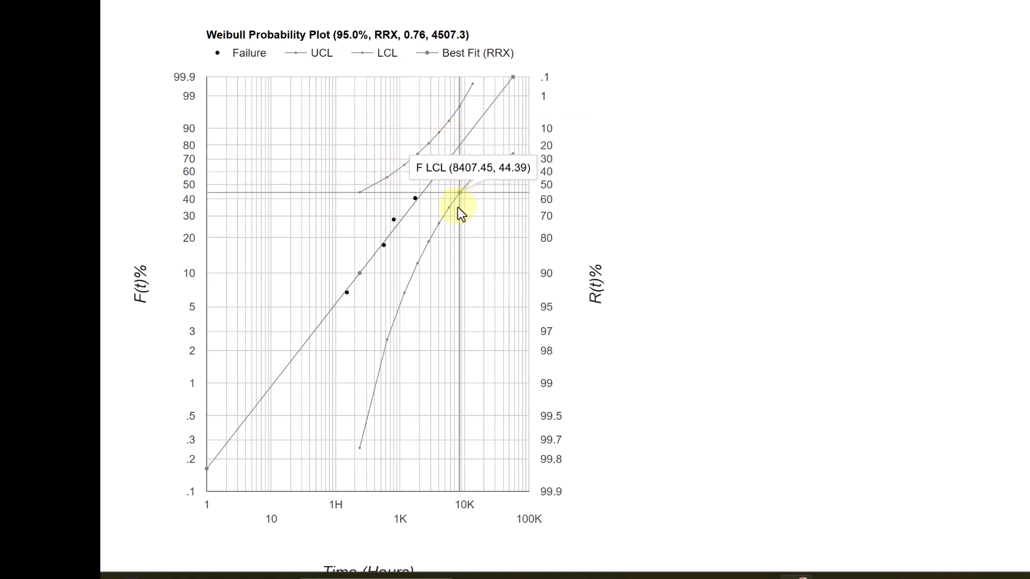
mouse_move(345, 315)
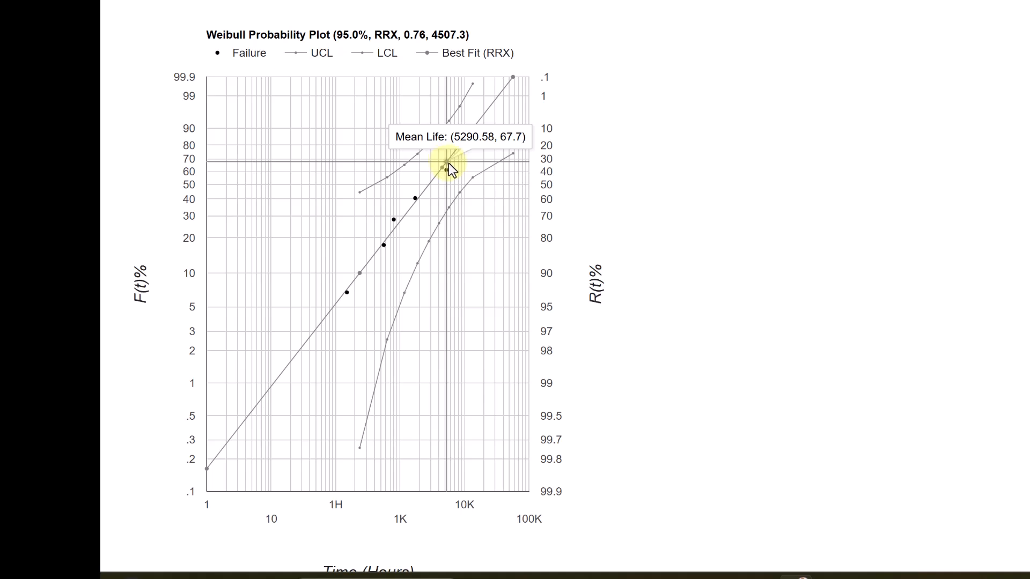
mouse_move(448, 166)
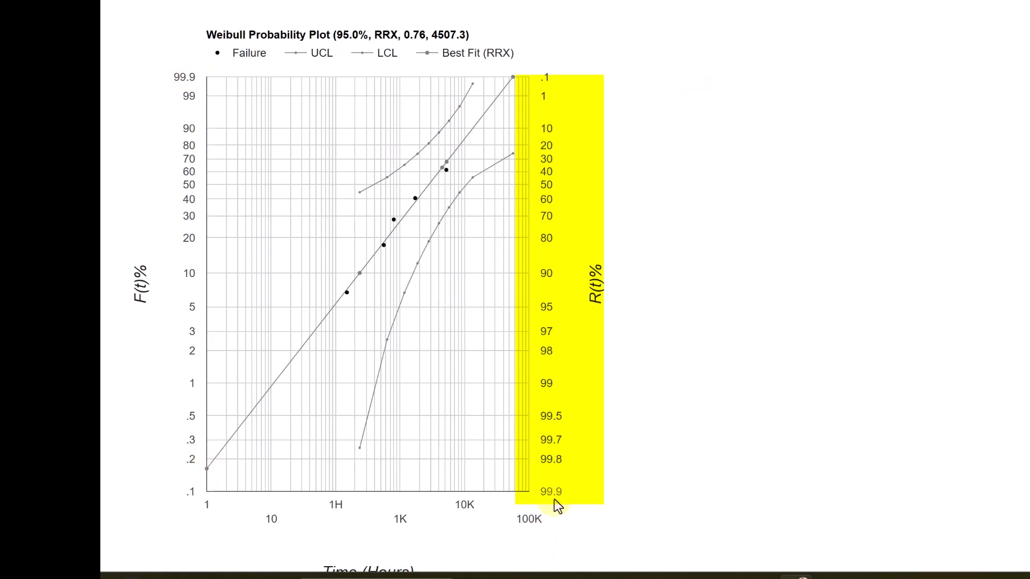
mouse_move(735, 111)
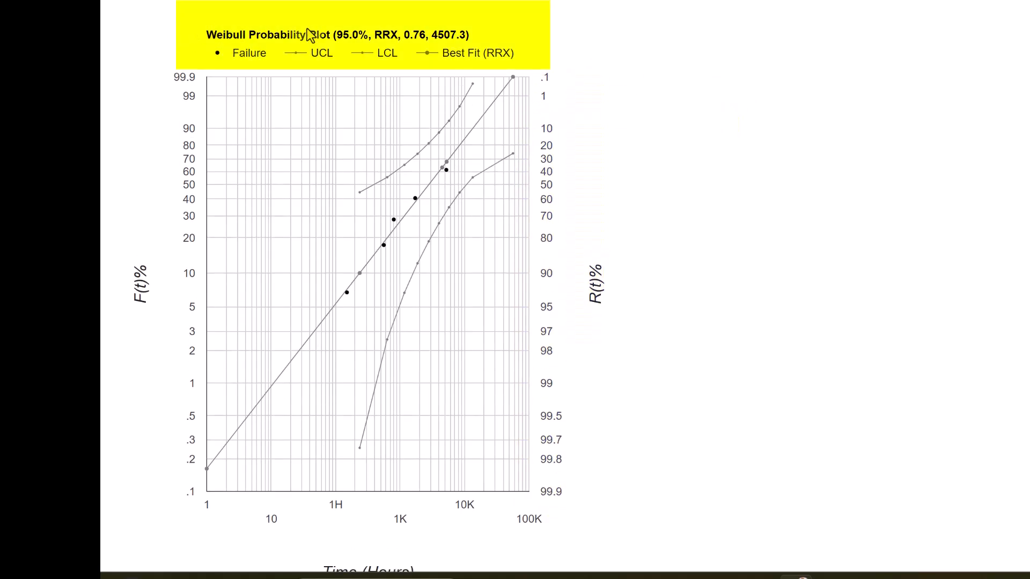
double_click(334, 34)
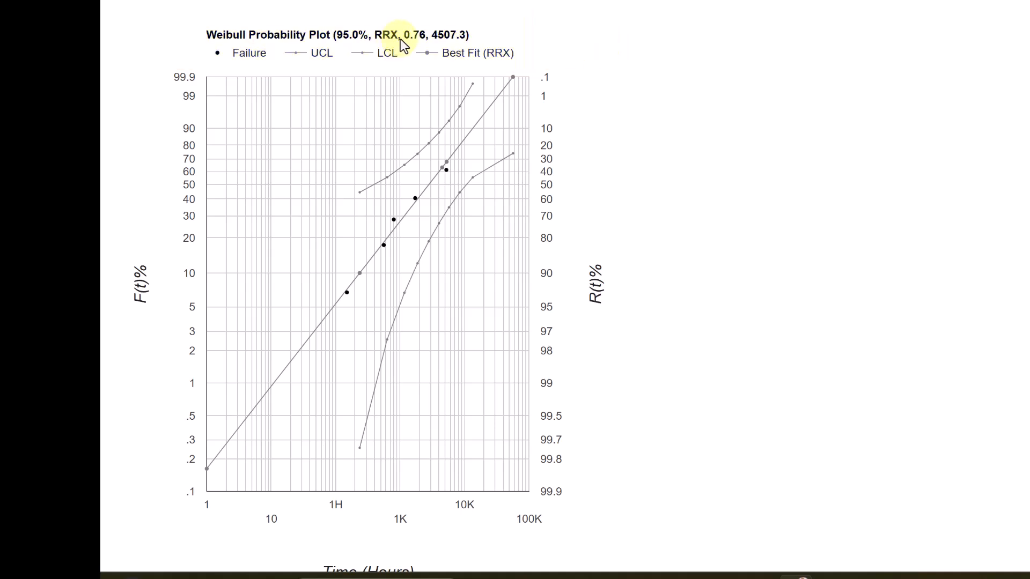
Scroll past the reliability, PDF and expected-failures timeline plots down to the Hazard Rate Plot
scroll("down", 3)
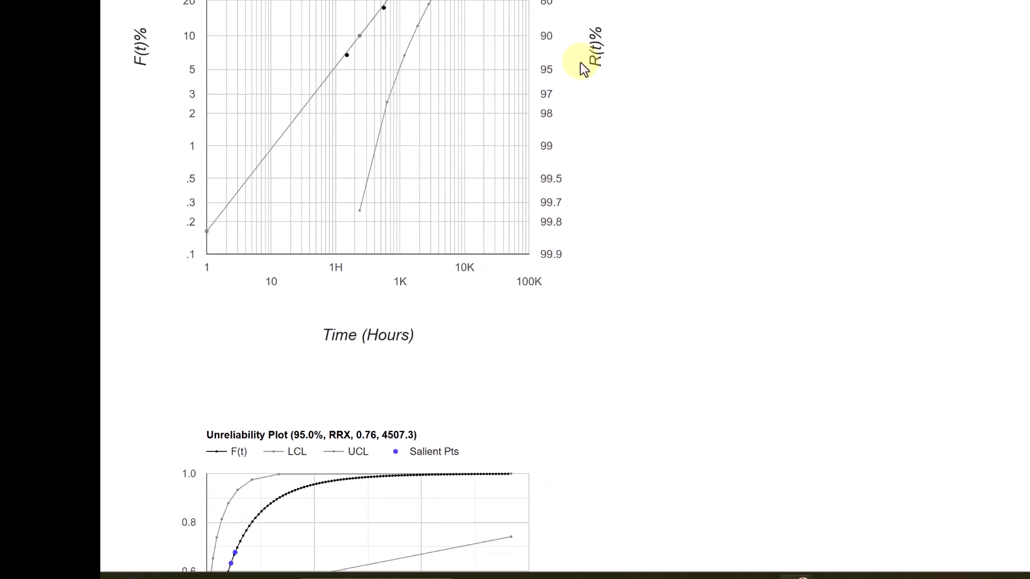
scroll("down", 3)
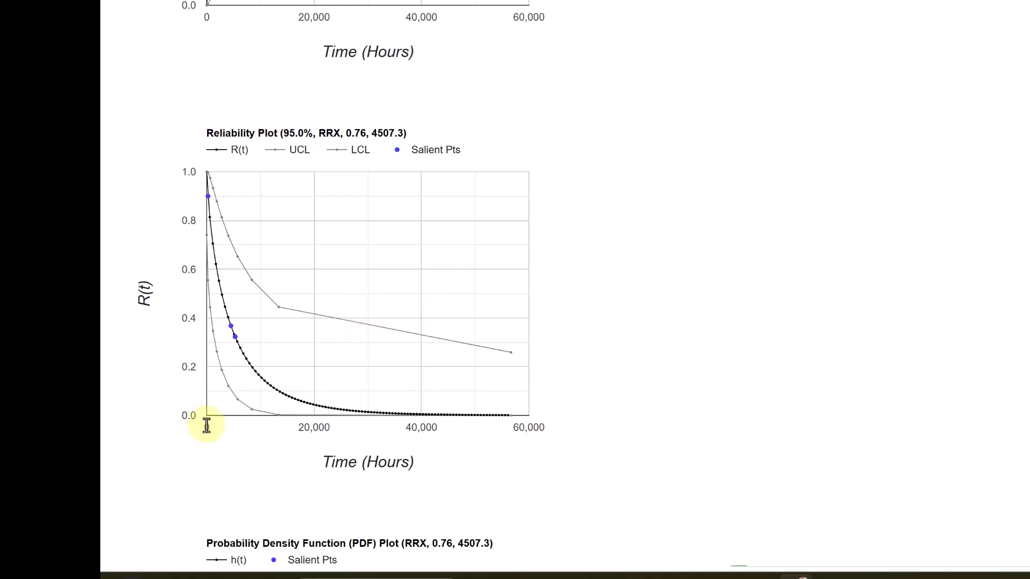
scroll("down", 3)
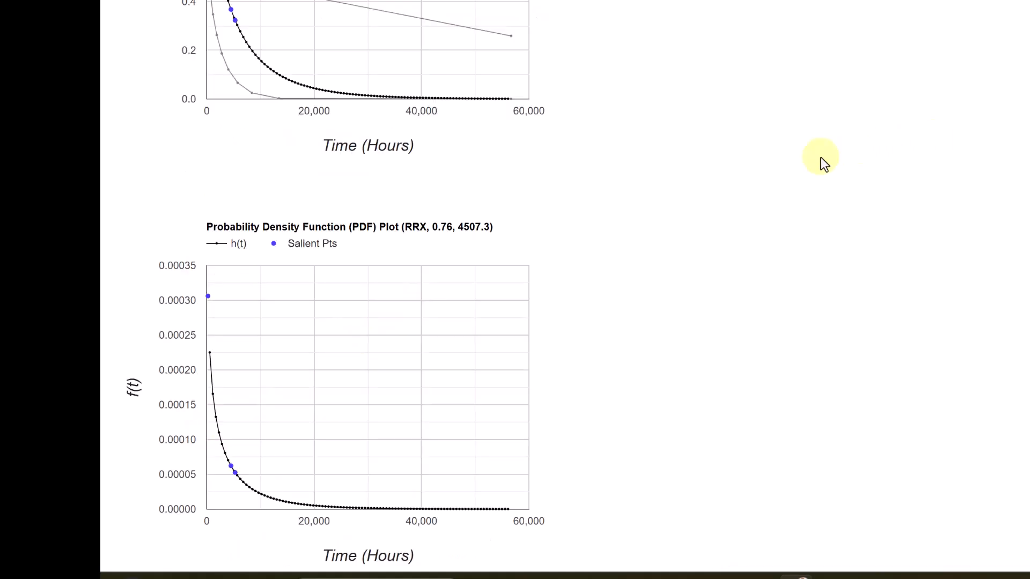
scroll("down", 3)
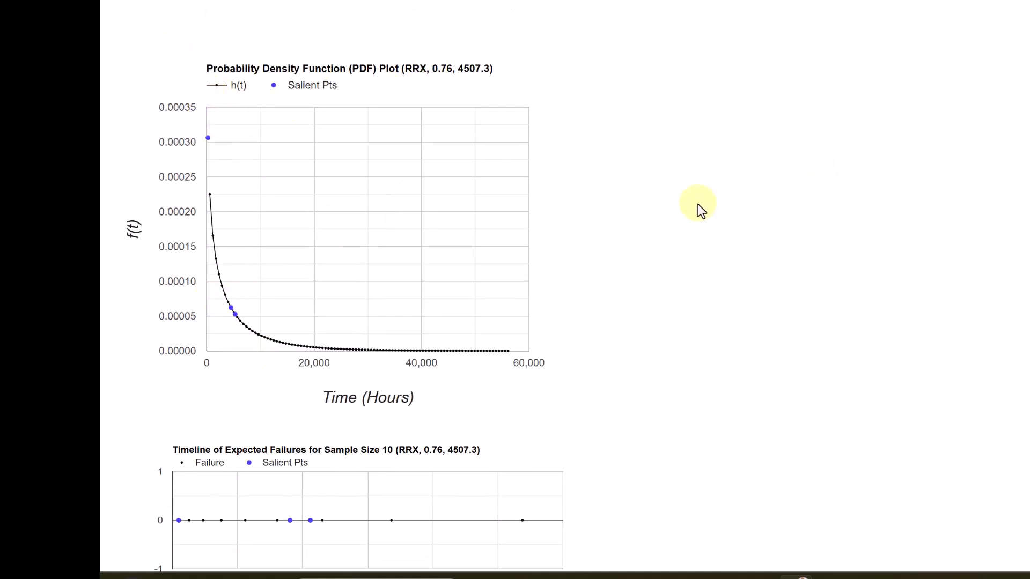
scroll("down", 3)
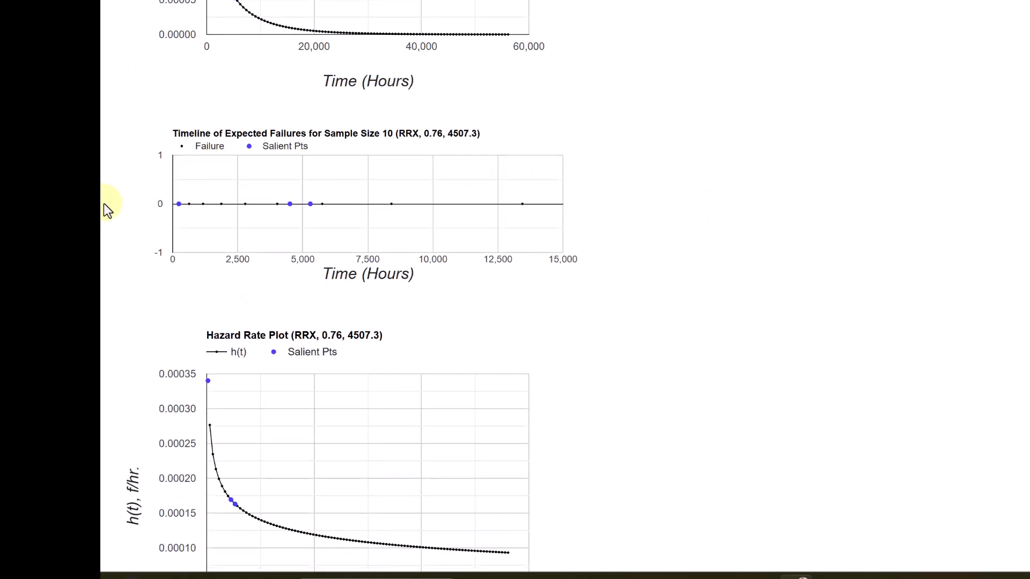
mouse_move(482, 178)
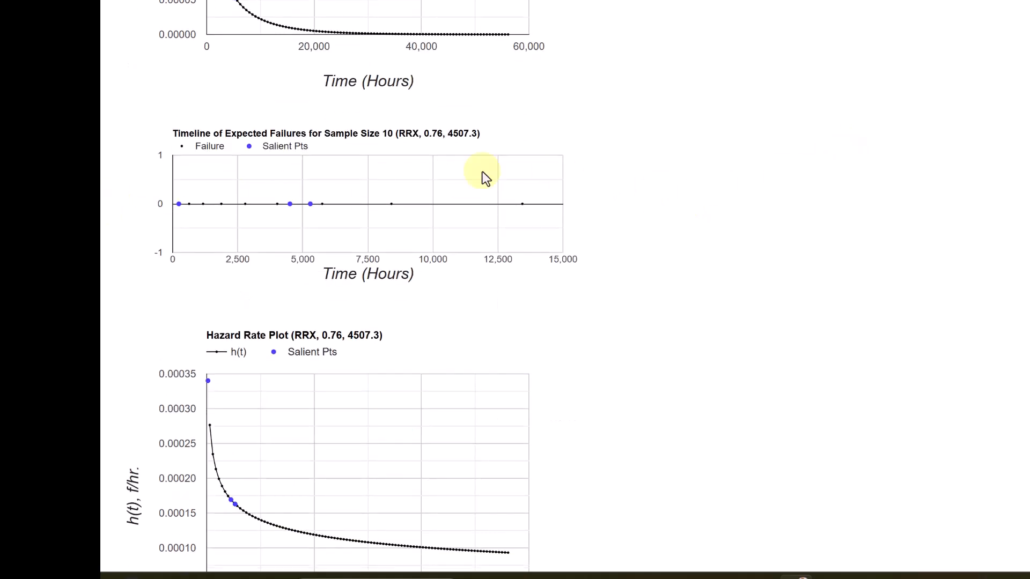
mouse_move(310, 205)
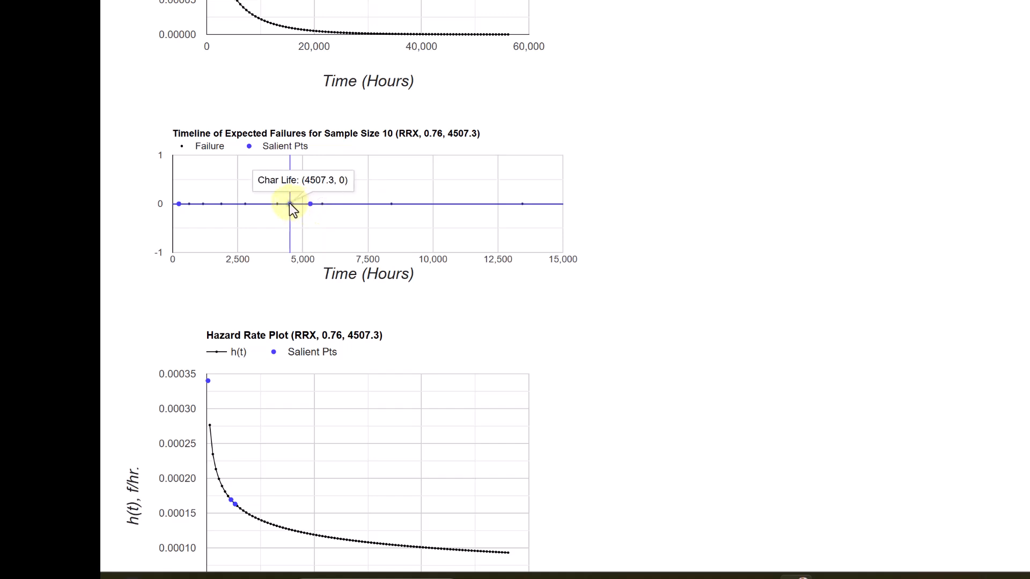
mouse_move(177, 204)
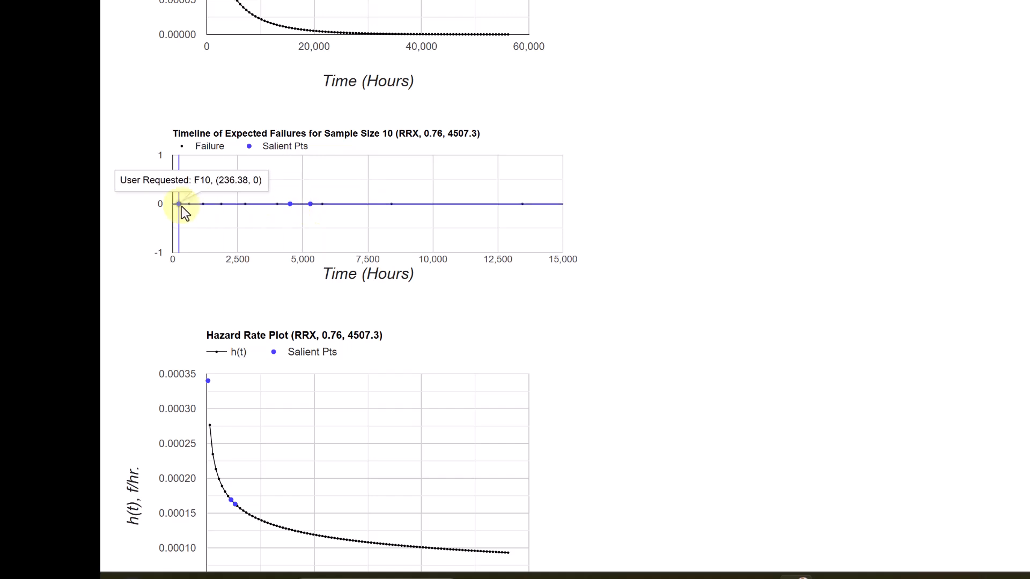
scroll("down", 3)
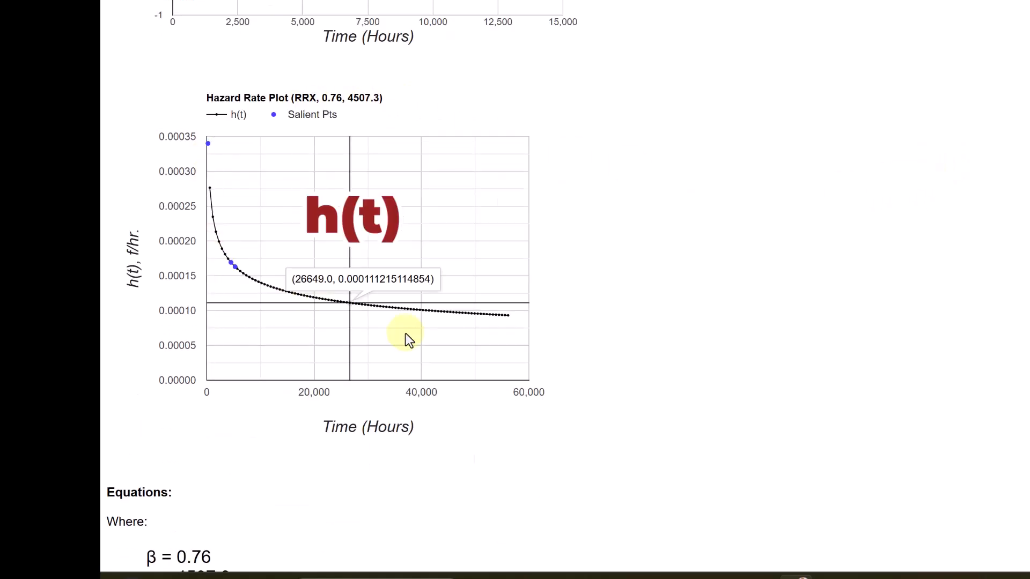
mouse_move(646, 248)
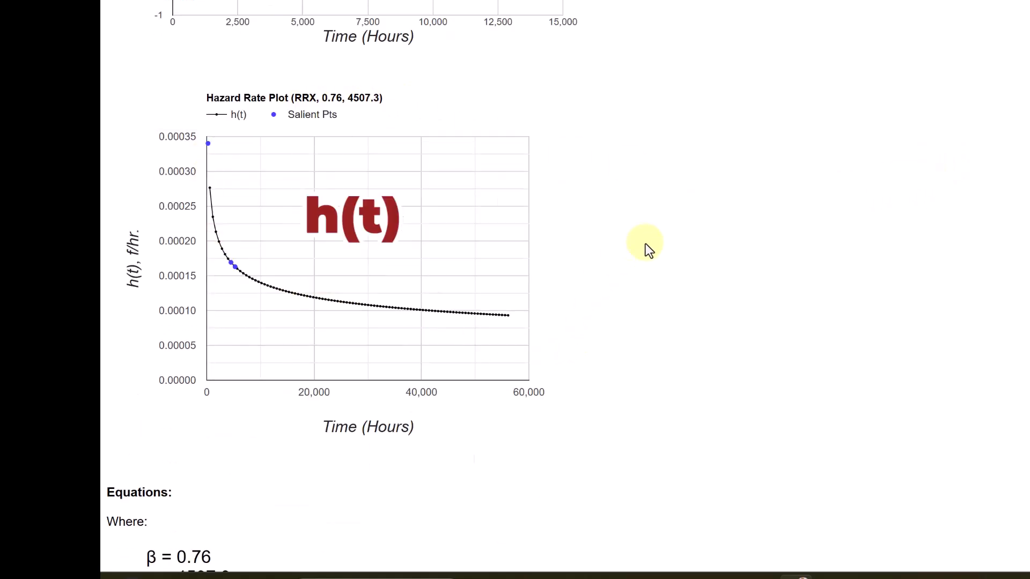
mouse_move(649, 240)
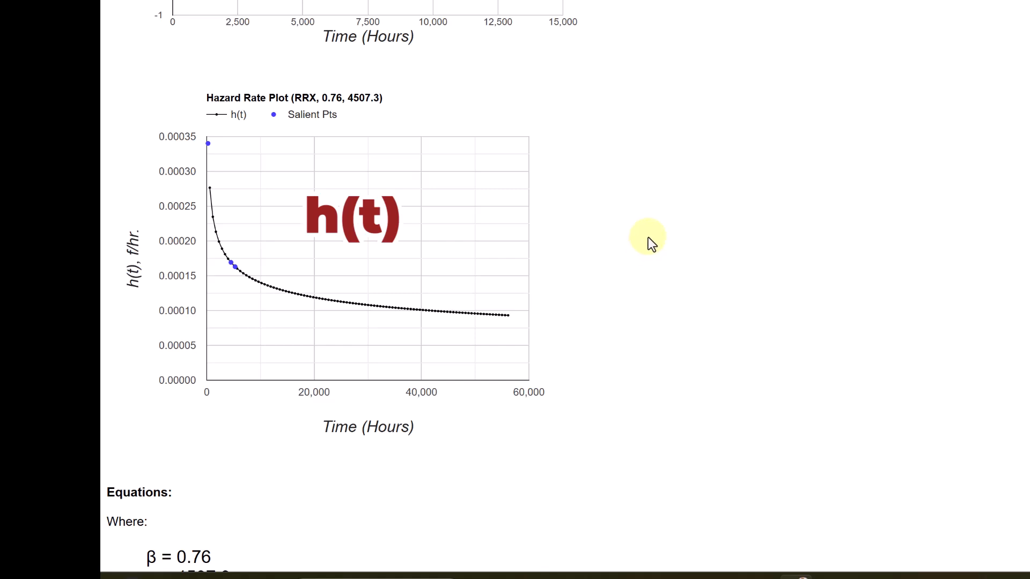
Scroll down to the Equations section listing Excel formulas for R(t), F(t), f(t) and h(t)
scroll("down", 3)
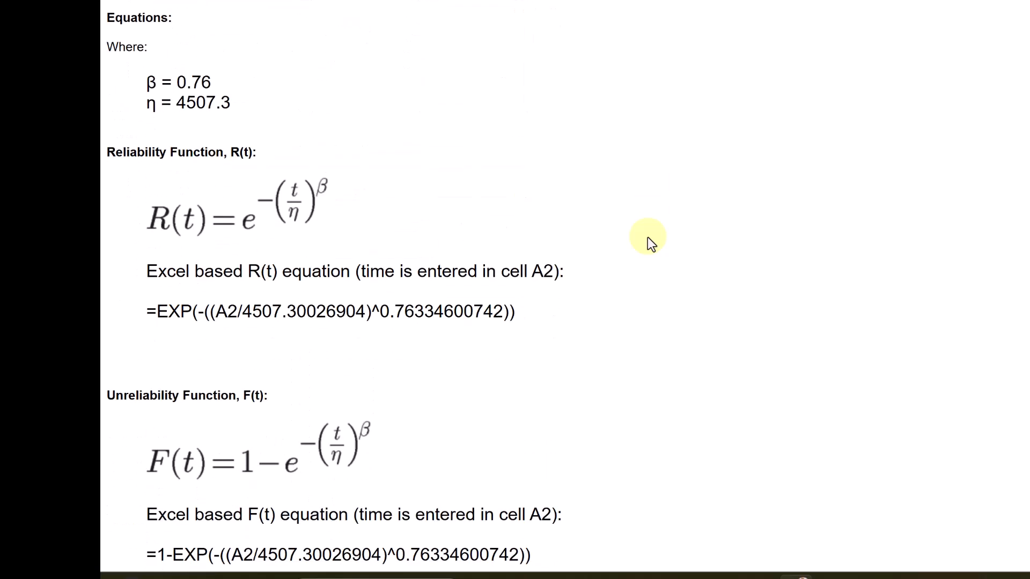
mouse_move(740, 103)
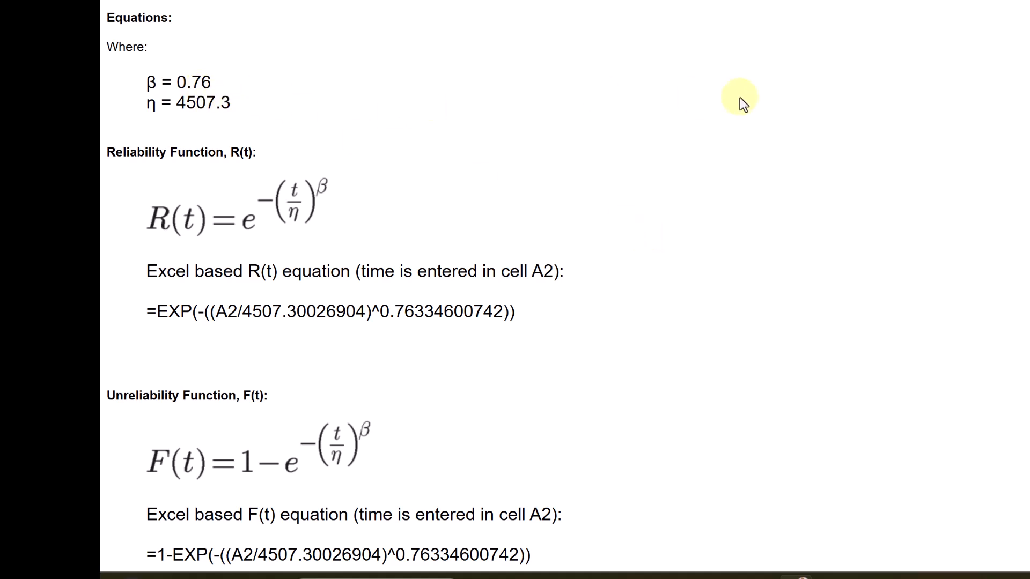
scroll("down", 3)
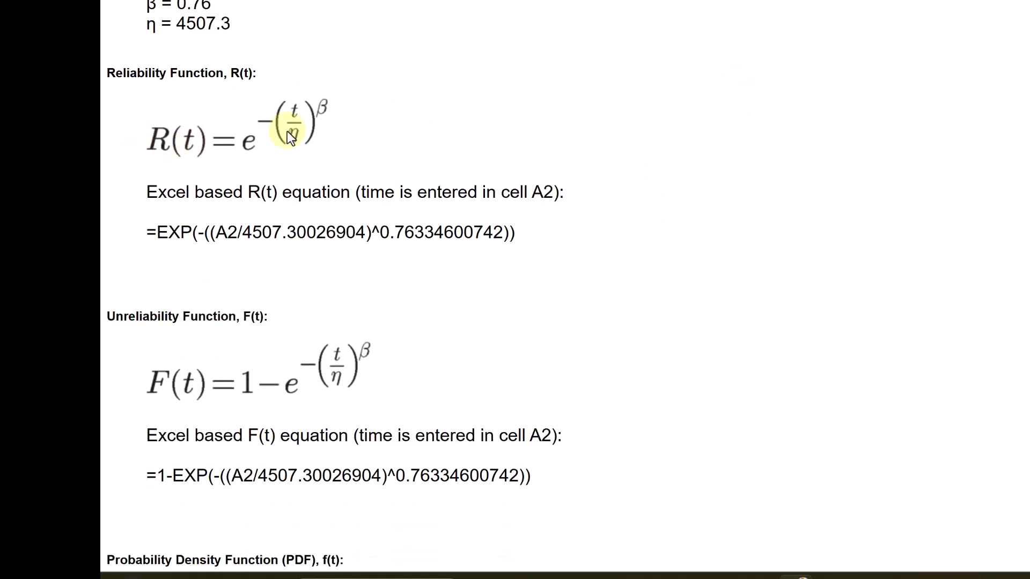
mouse_move(368, 108)
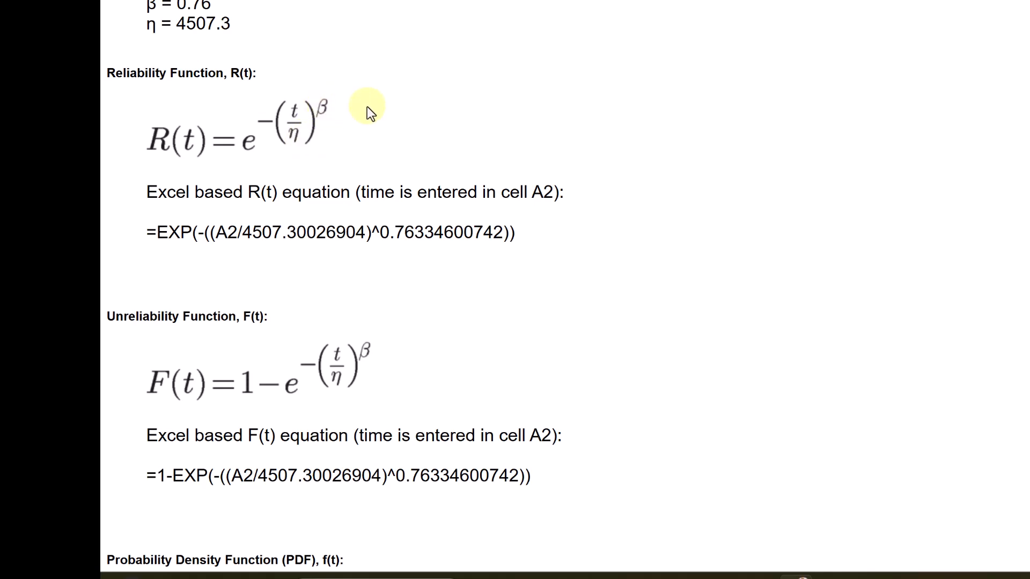
scroll("down", 3)
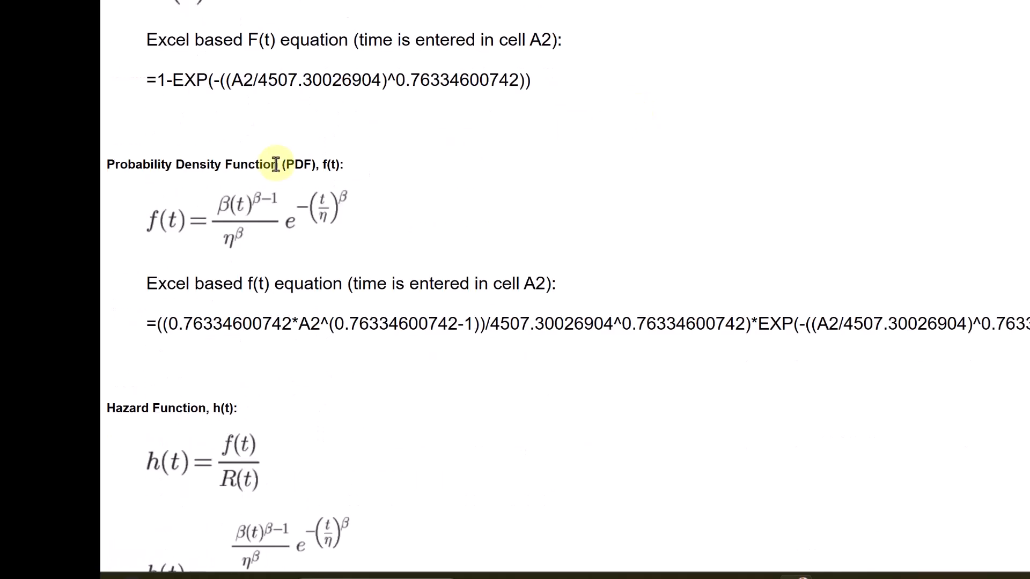
scroll("down", 3)
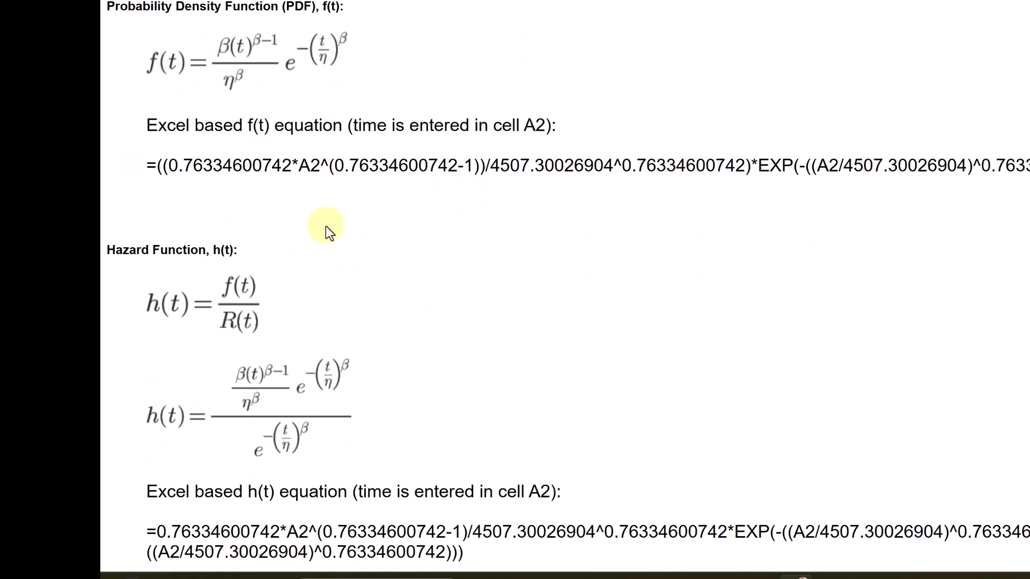
scroll("down", 3)
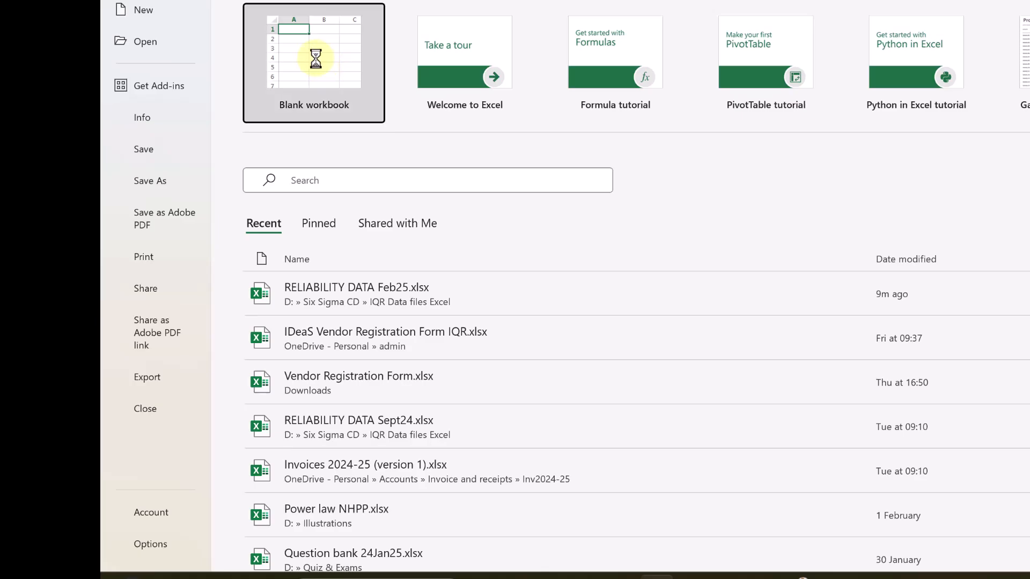
In a blank workbook, put the R(t) formula in A3 and time 1000 in A2
left_click(313, 63)
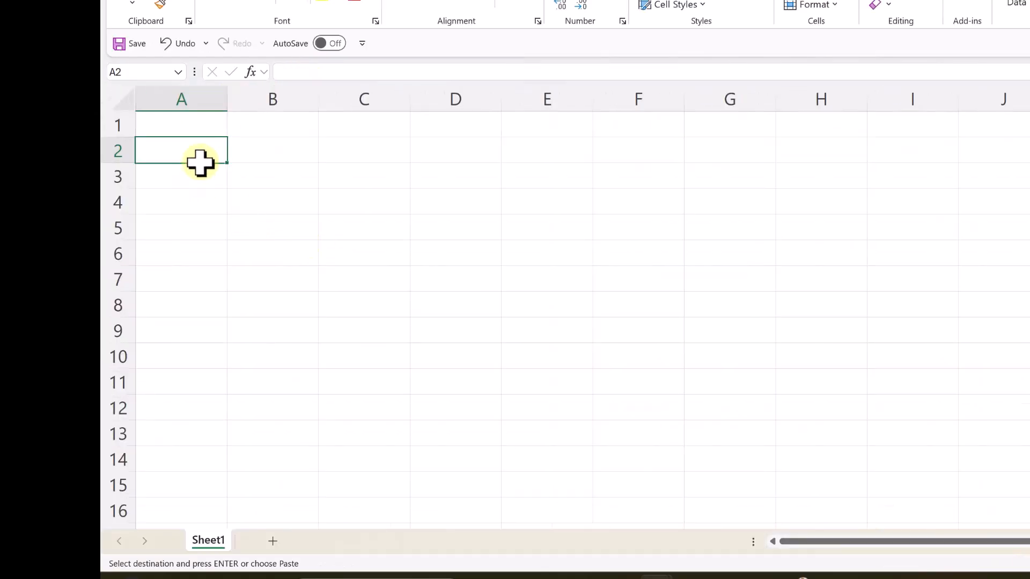
type("100")
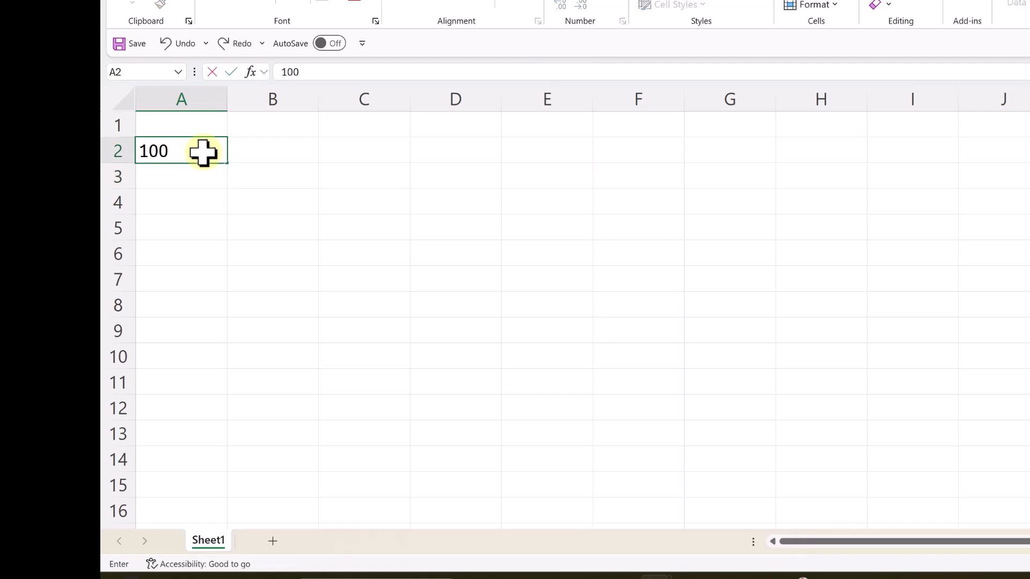
left_click(364, 176)
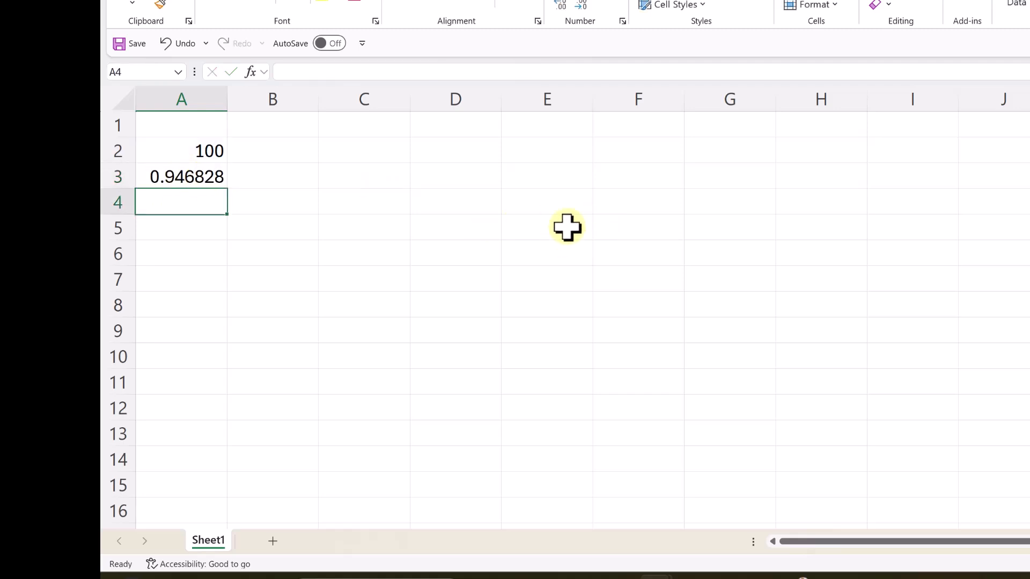
mouse_move(173, 151)
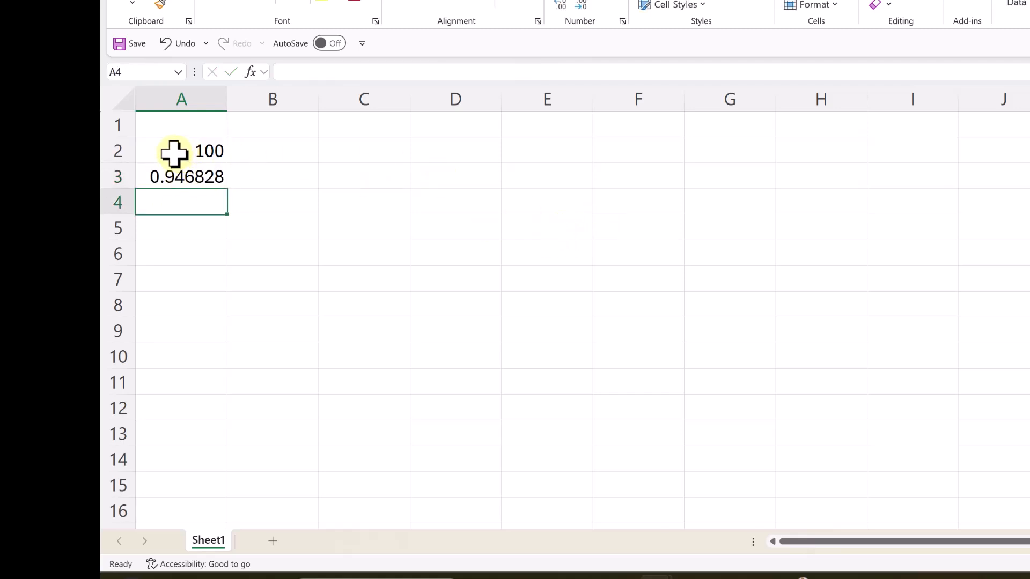
left_click(182, 152)
type("500")
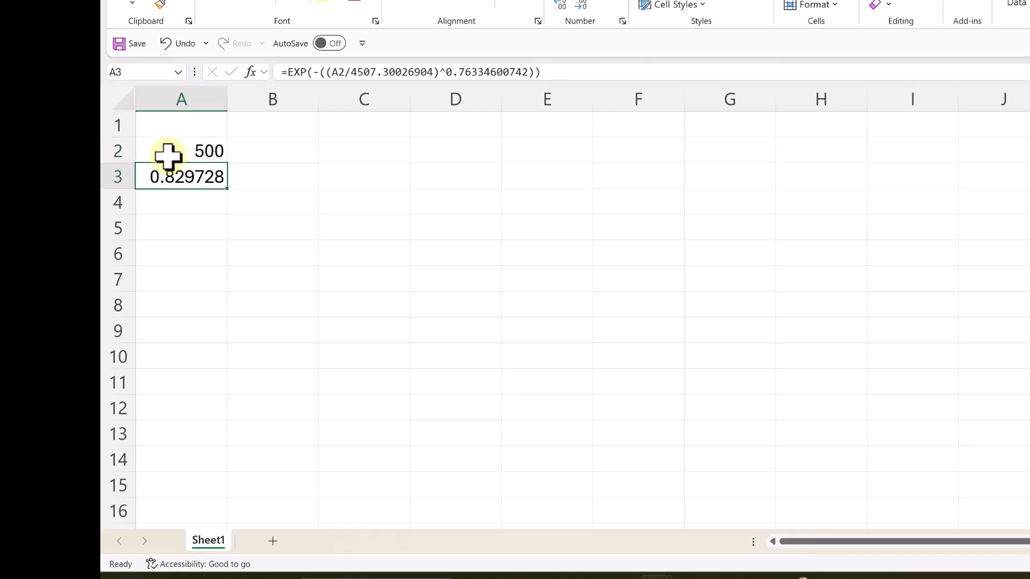
type("1000")
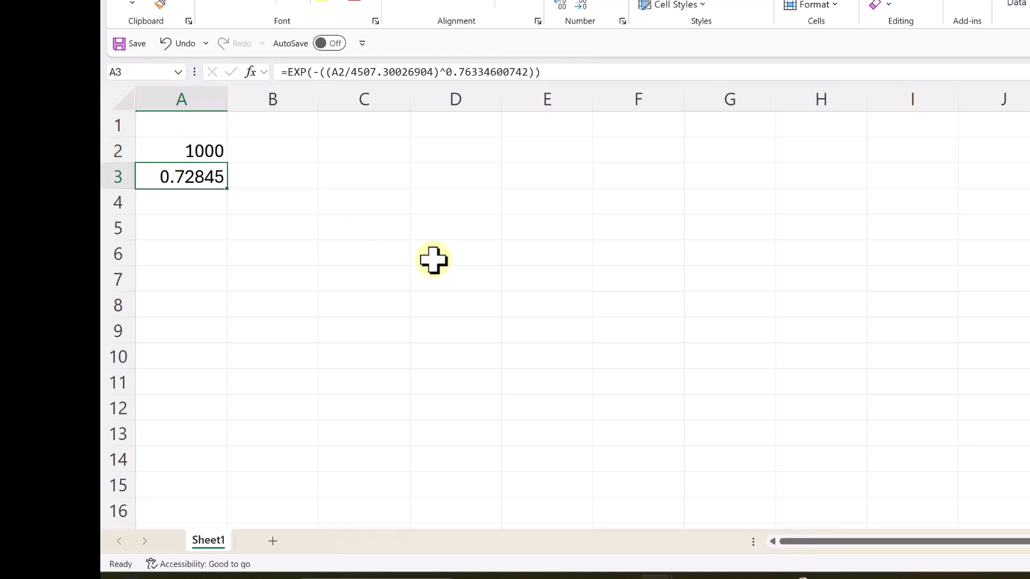
mouse_move(444, 252)
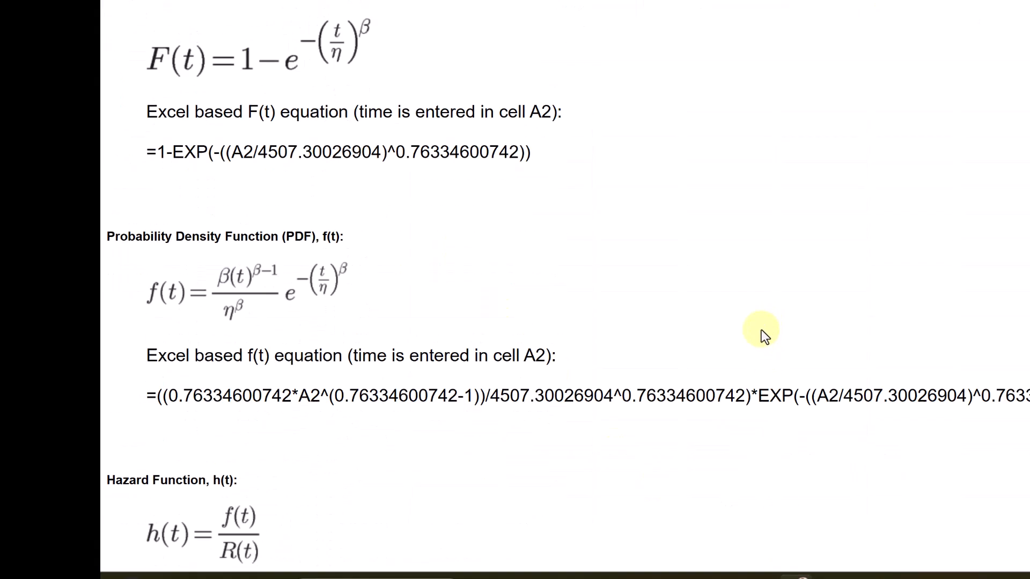
Scroll down the equations page to the PDF f(t) Excel formula
scroll("down", 3)
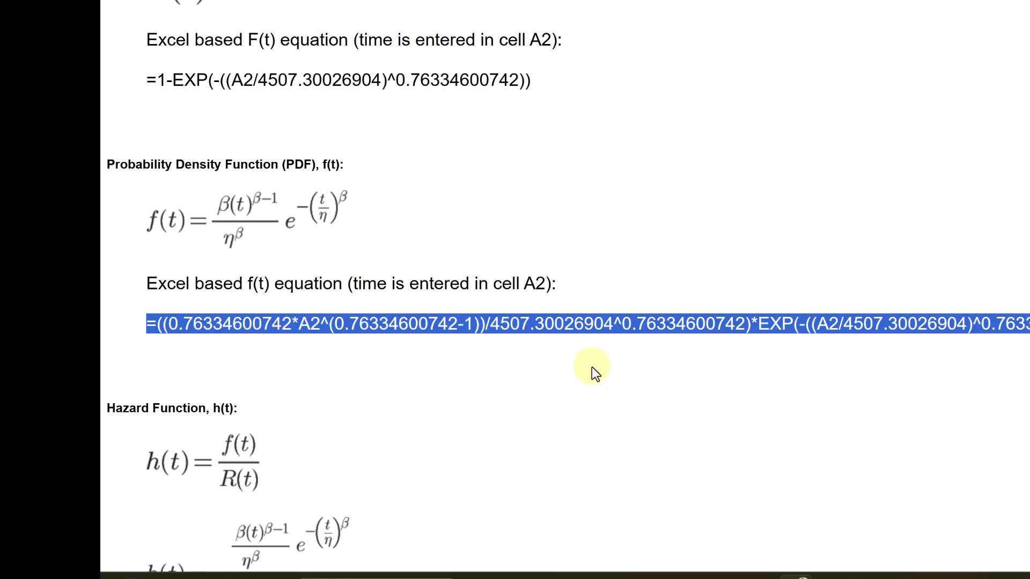
scroll("down", 3)
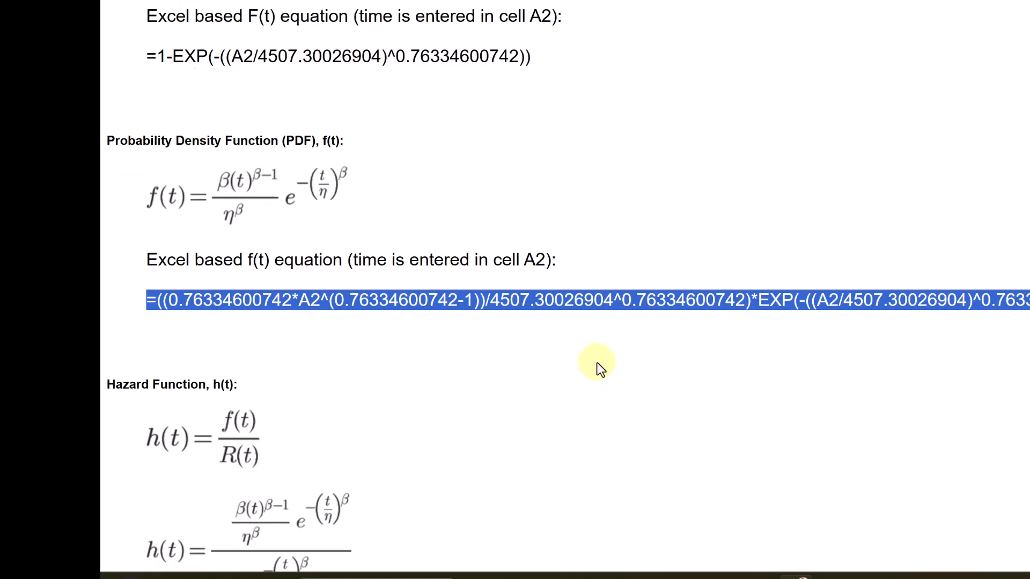
scroll("down", 3)
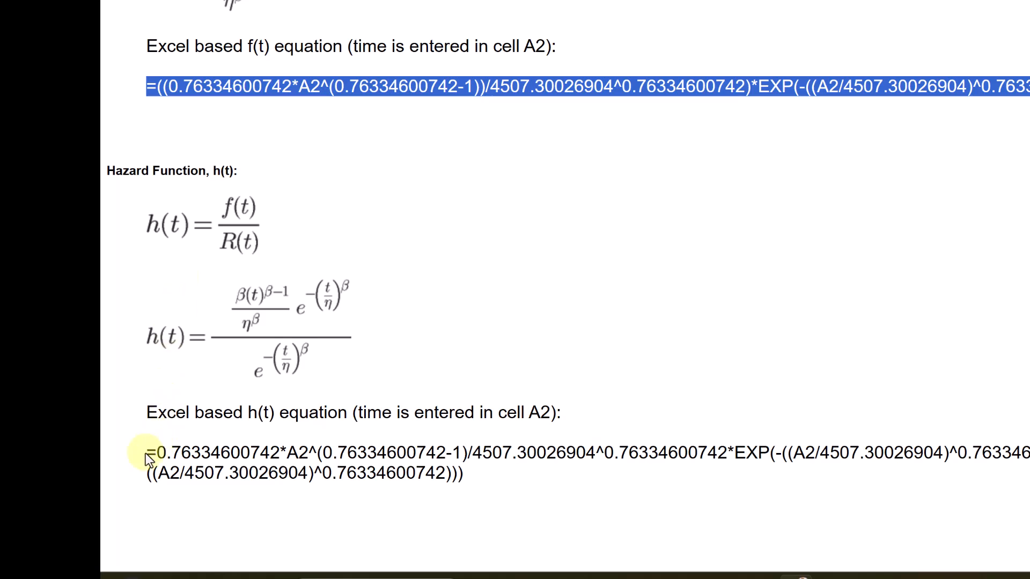